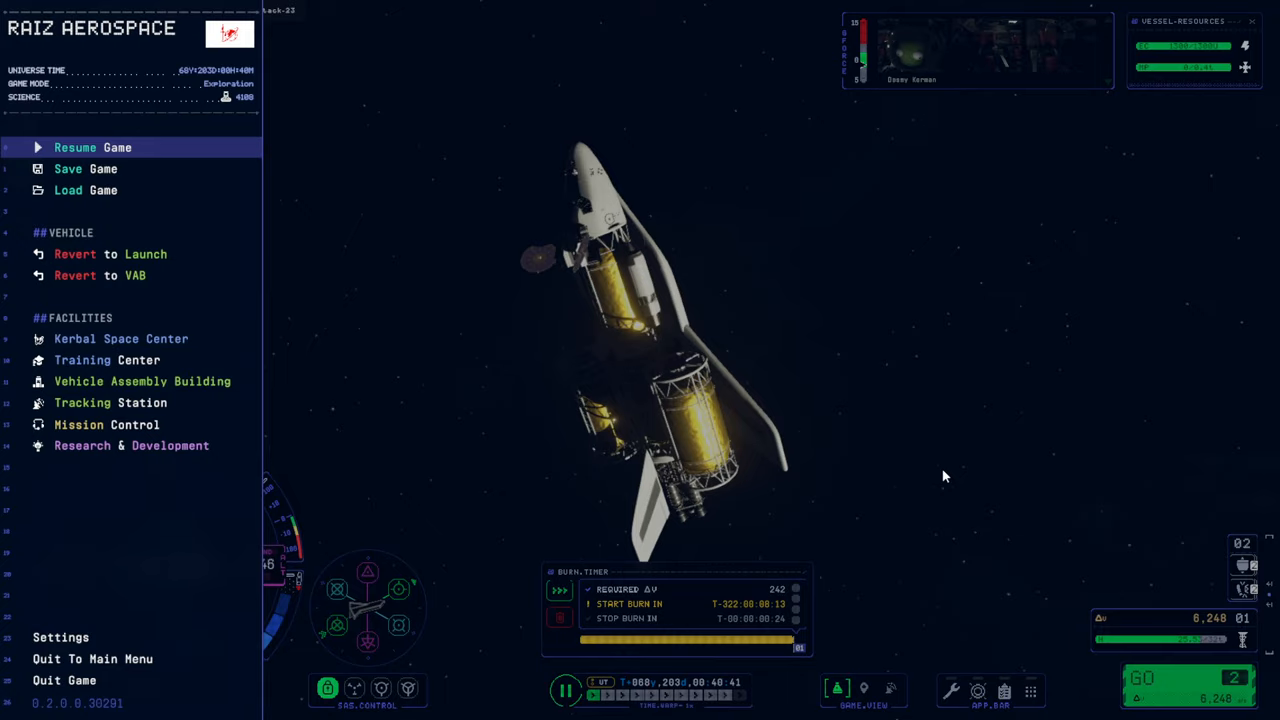
mouse_move(127, 175)
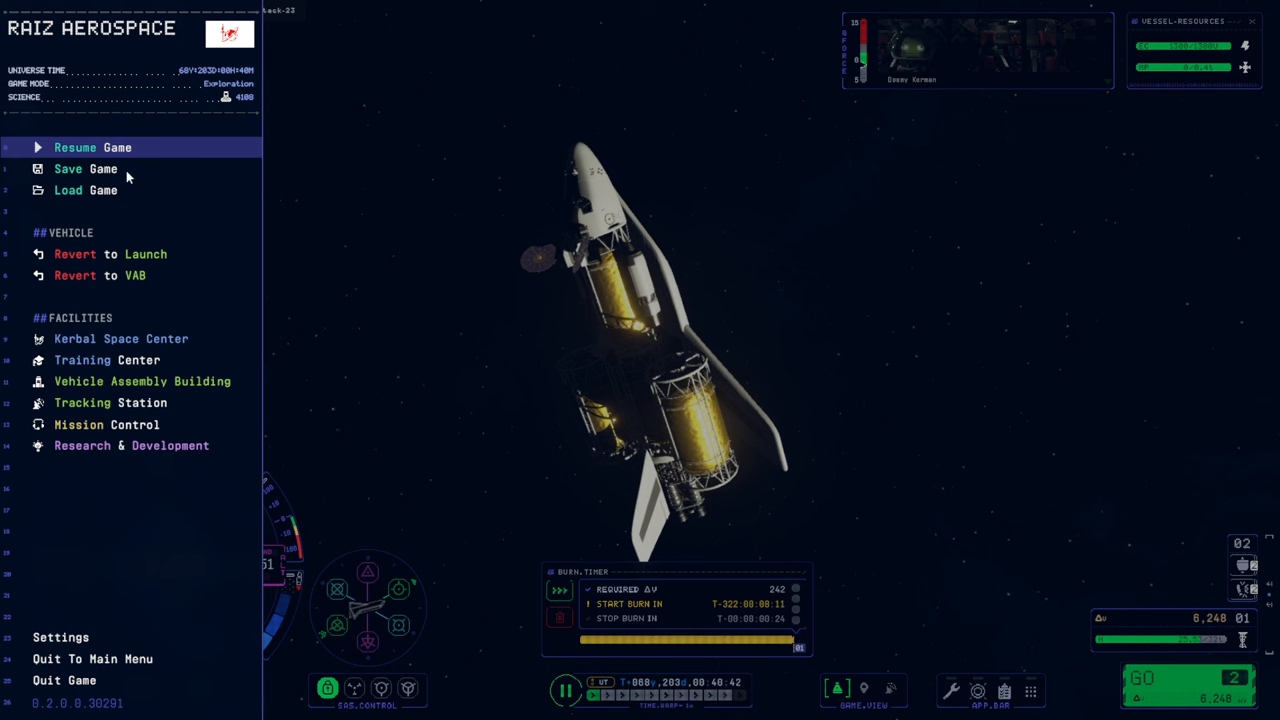
Step: Save the in-flight game as a new save named 'For S'
left_click(85, 168)
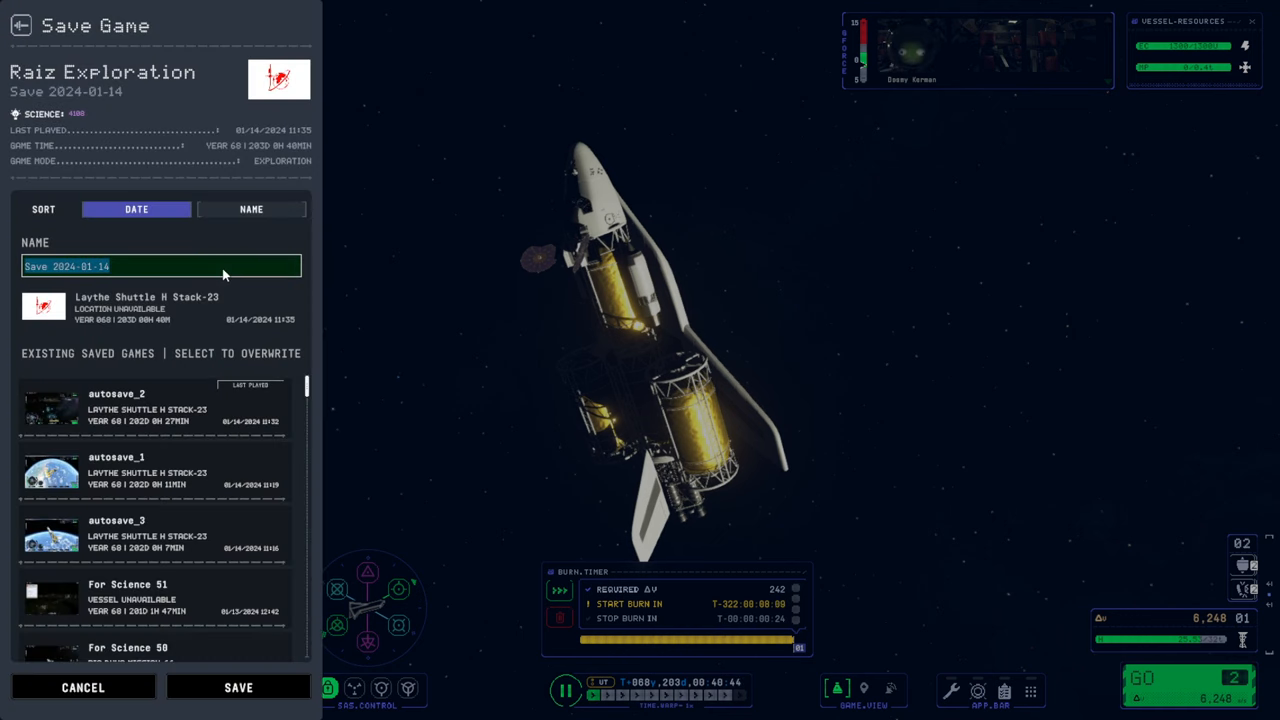
type("For S")
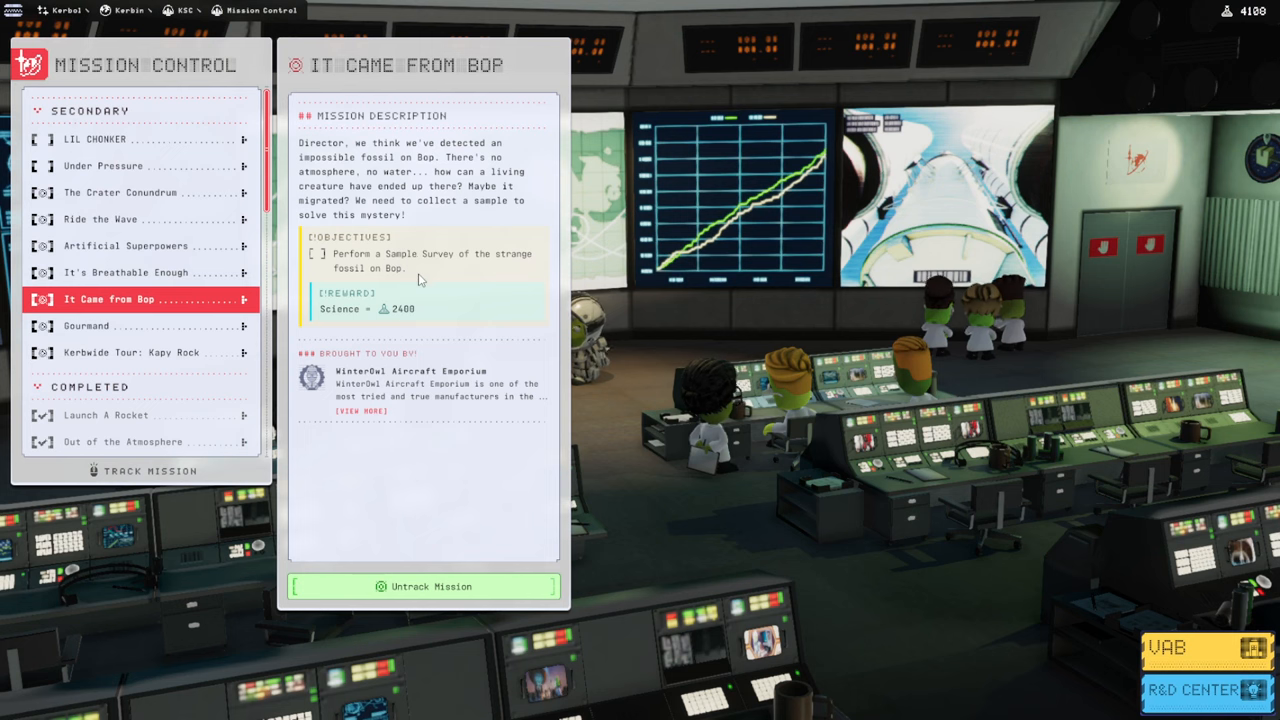
Step: Compare the It Came from Bop and Artificial Superpowers missions, returning to It Came from Bop
left_click(126, 246)
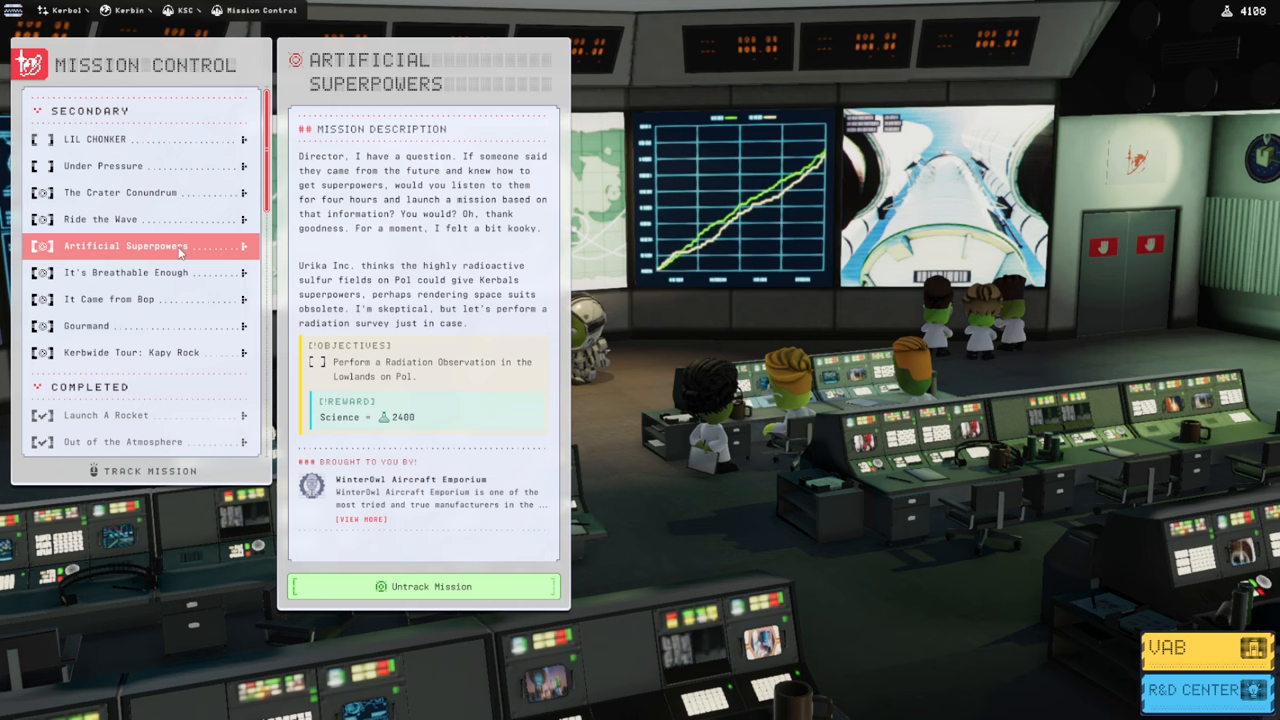
left_click(110, 299)
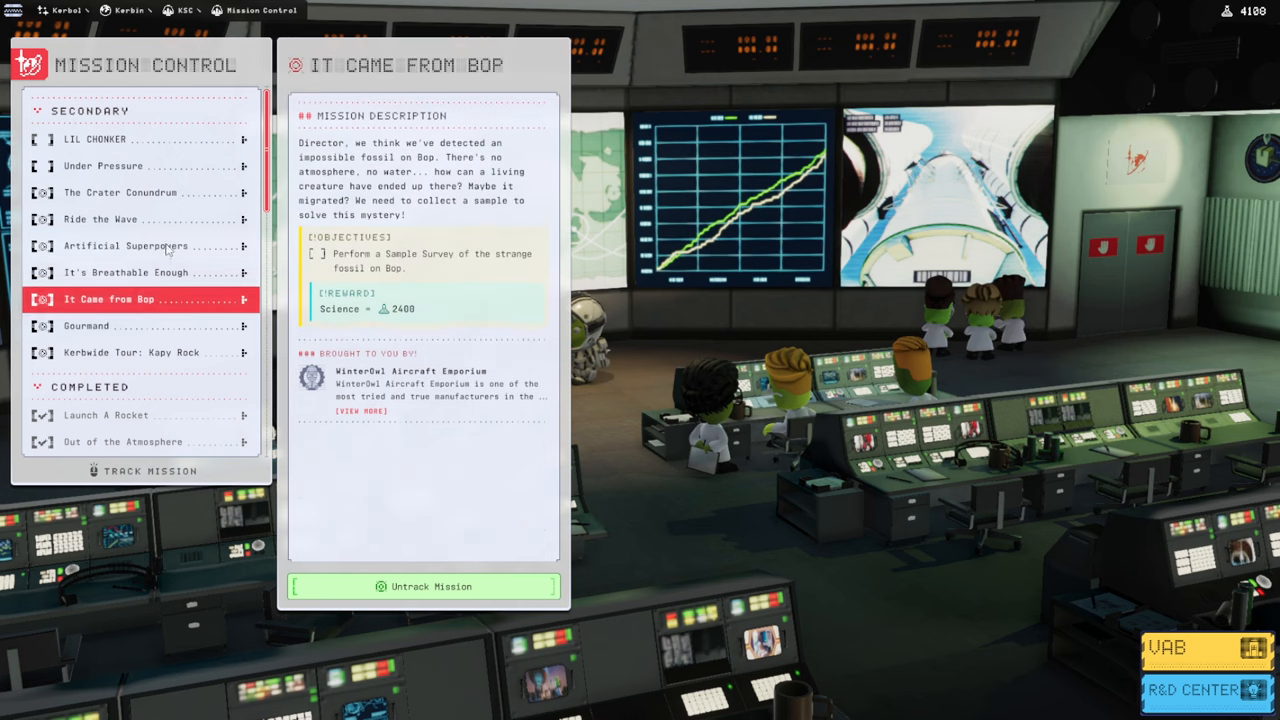
left_click(126, 245)
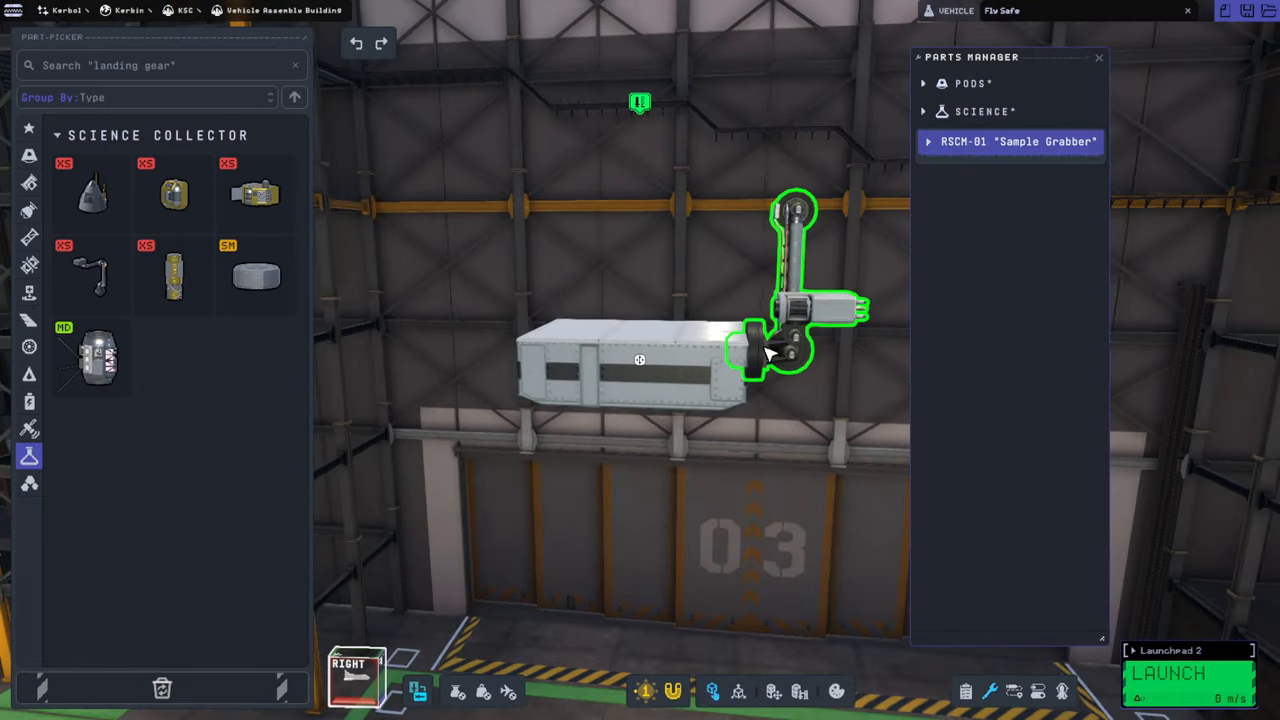
Step: Fit the RSCM-01 Sample Grabber arm onto the end of the probe body
left_click(927, 141)
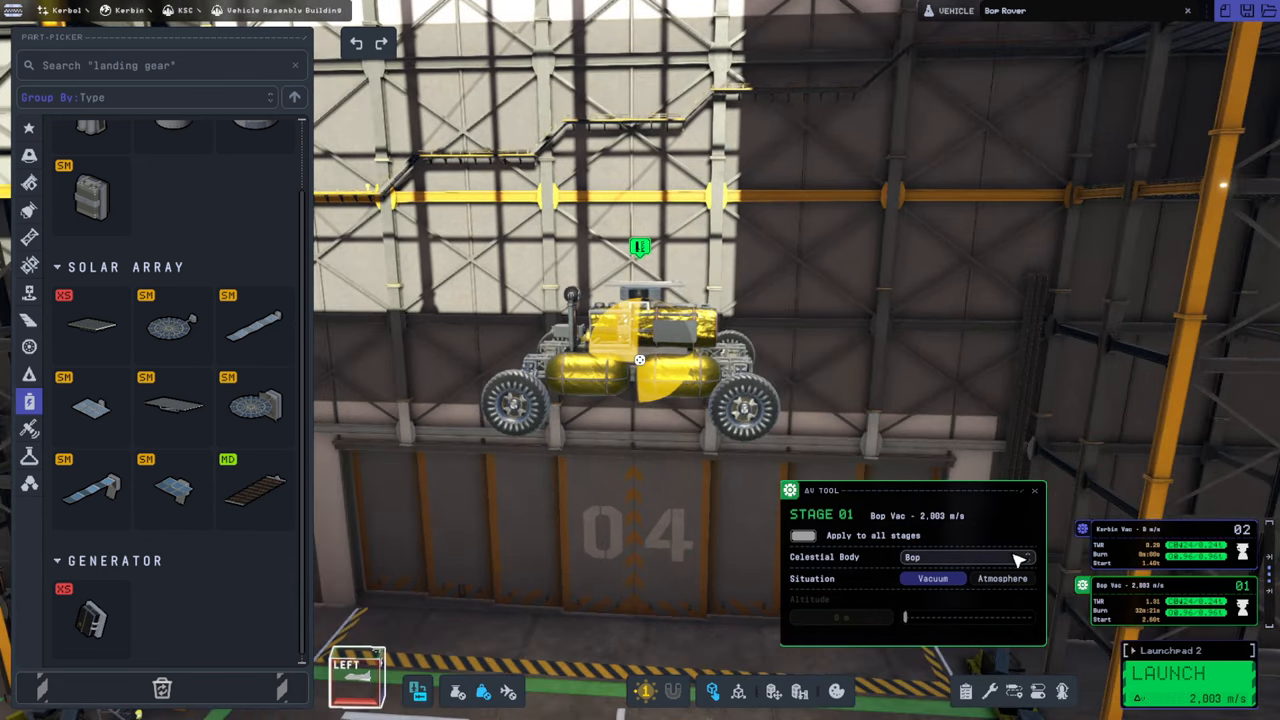
Step: Set the delta-v estimate to Bop and slide the side fuel-tank truss into position
left_click(965, 558)
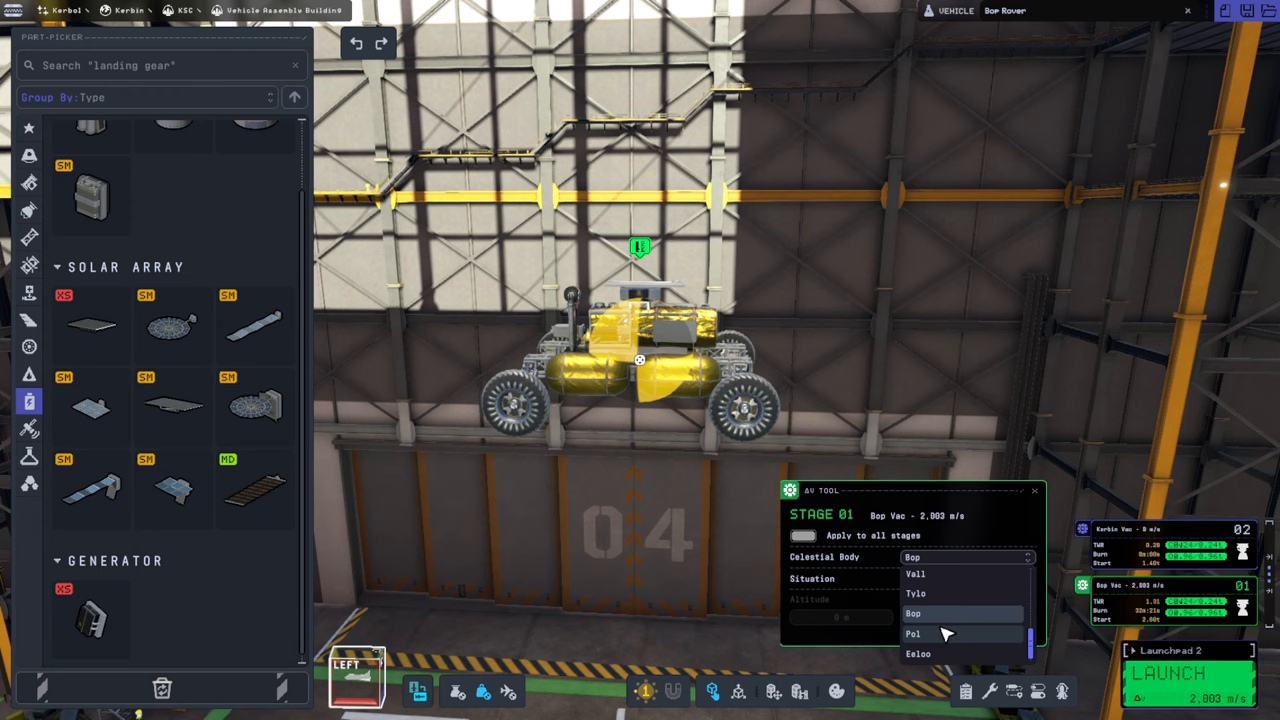
left_click(912, 634)
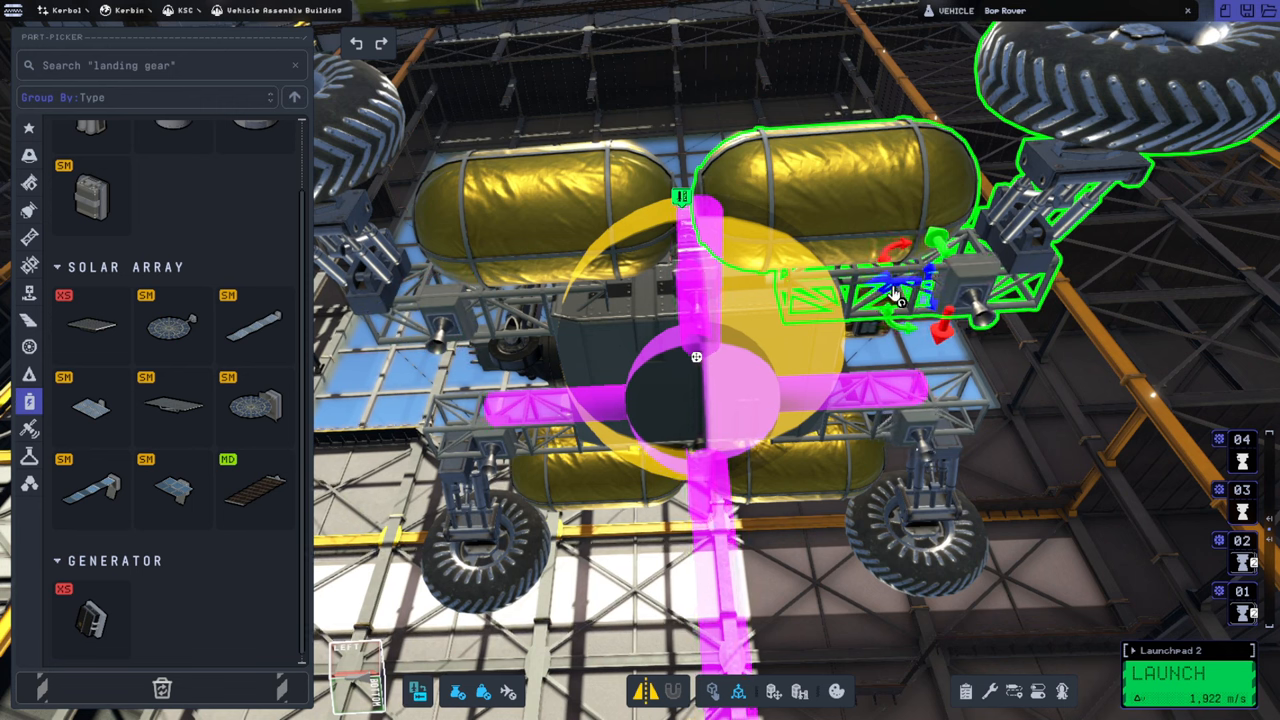
left_click_drag(890, 290, 960, 290)
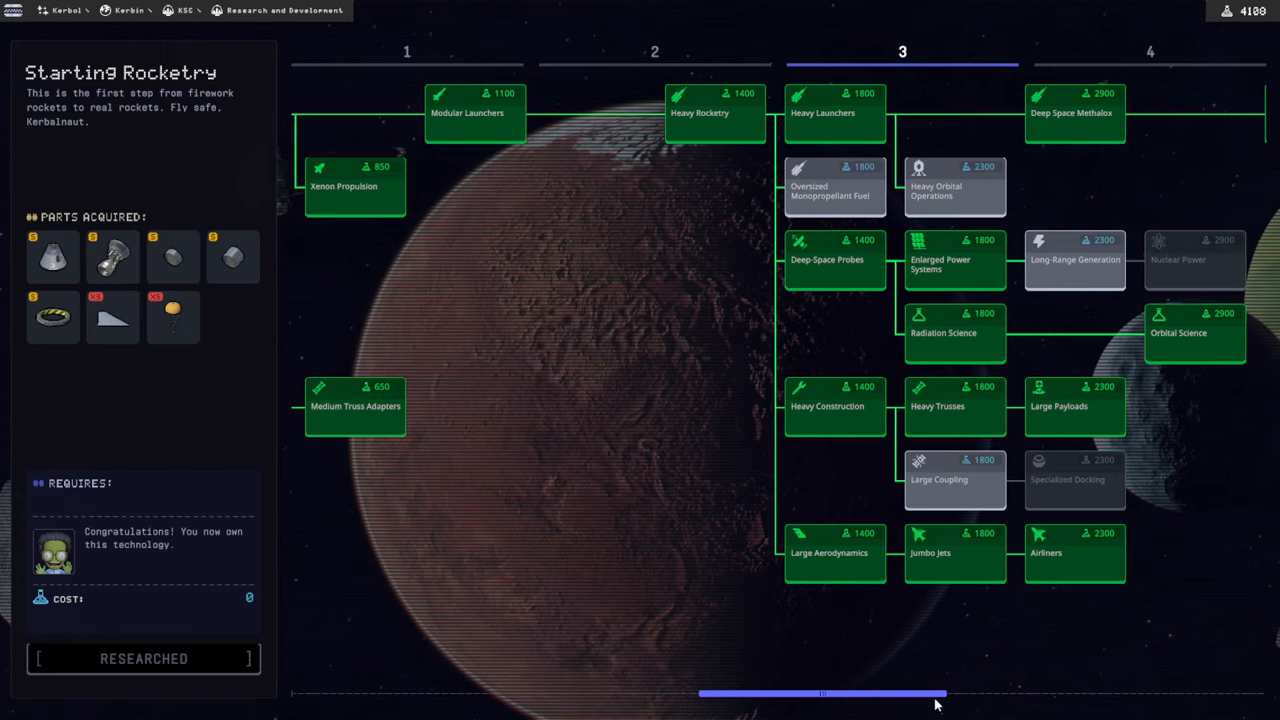
Step: Research the tier 3 Long-Range Generation technology
left_click(1074, 259)
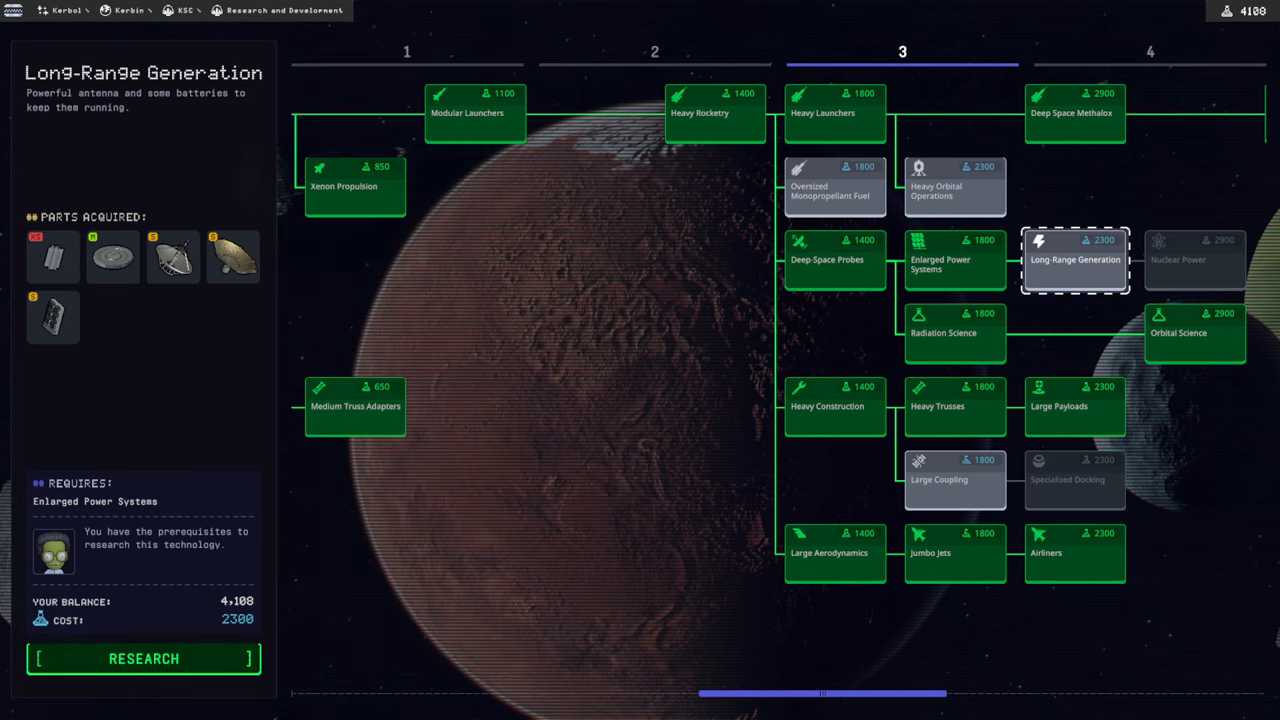
left_click(143, 658)
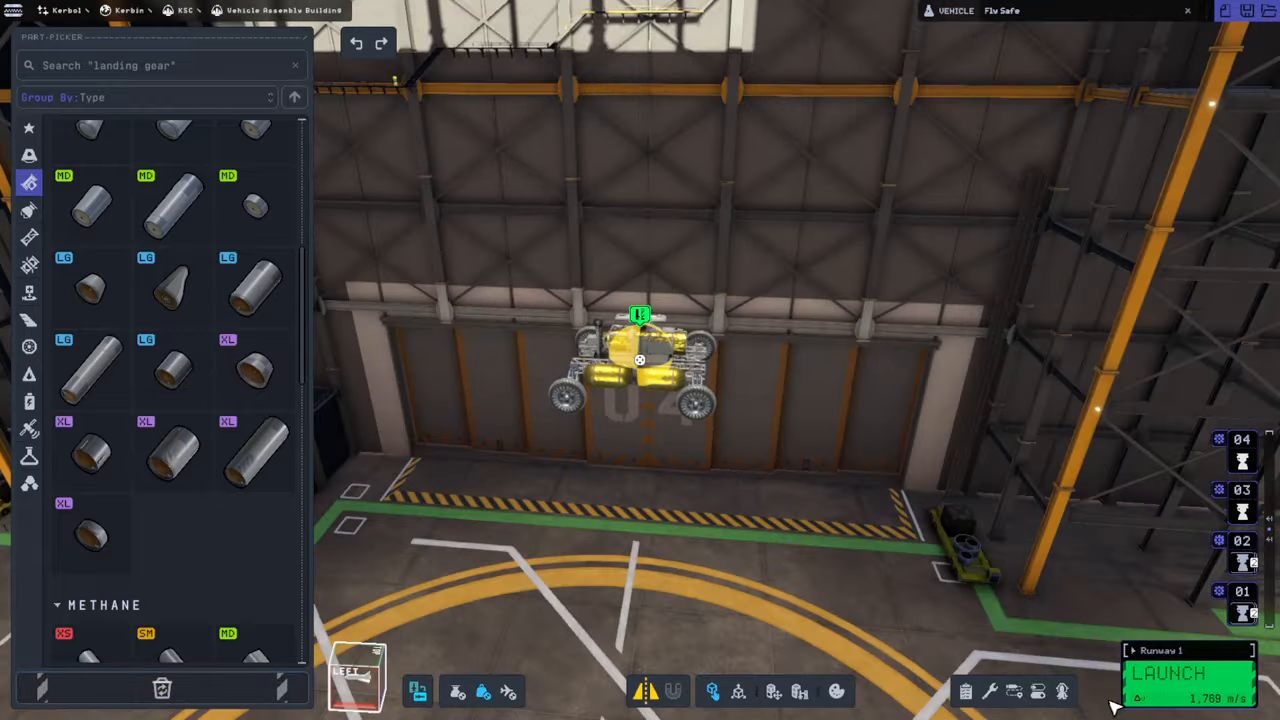
Step: Test-launch the Bop Rover, start then pause a surface survey, and check its part settings
left_click(1179, 675)
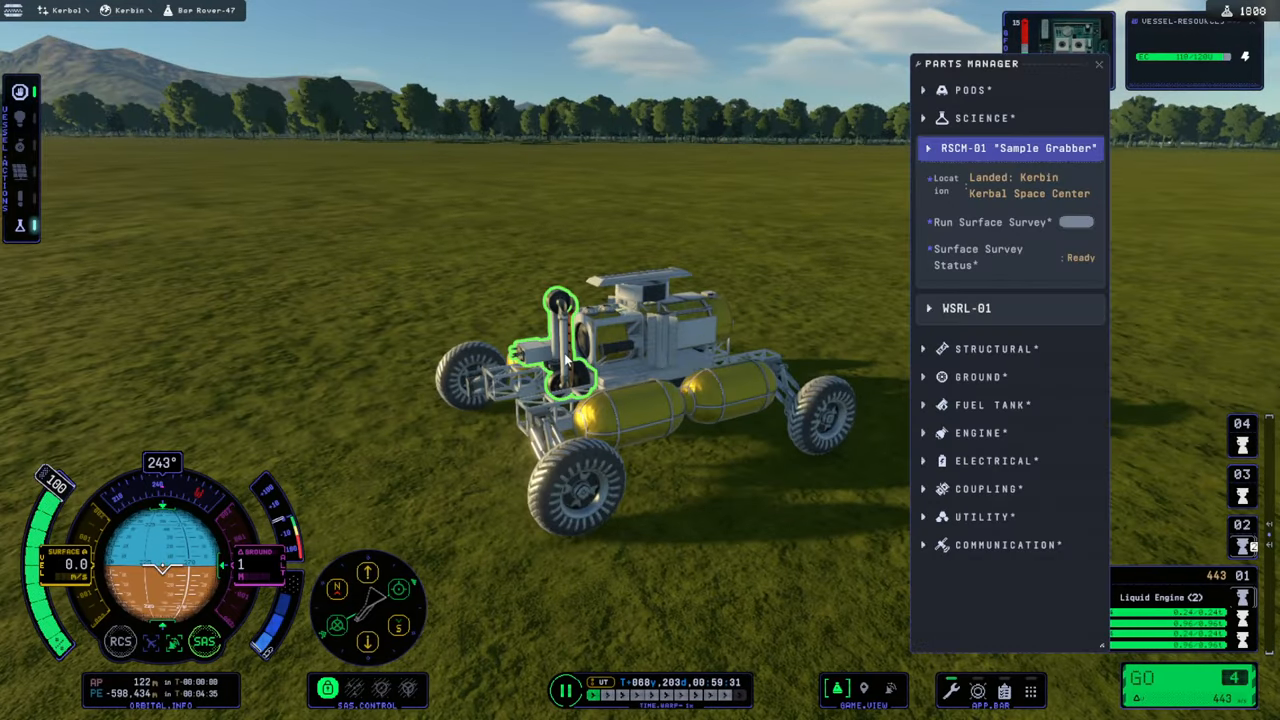
left_click(1074, 221)
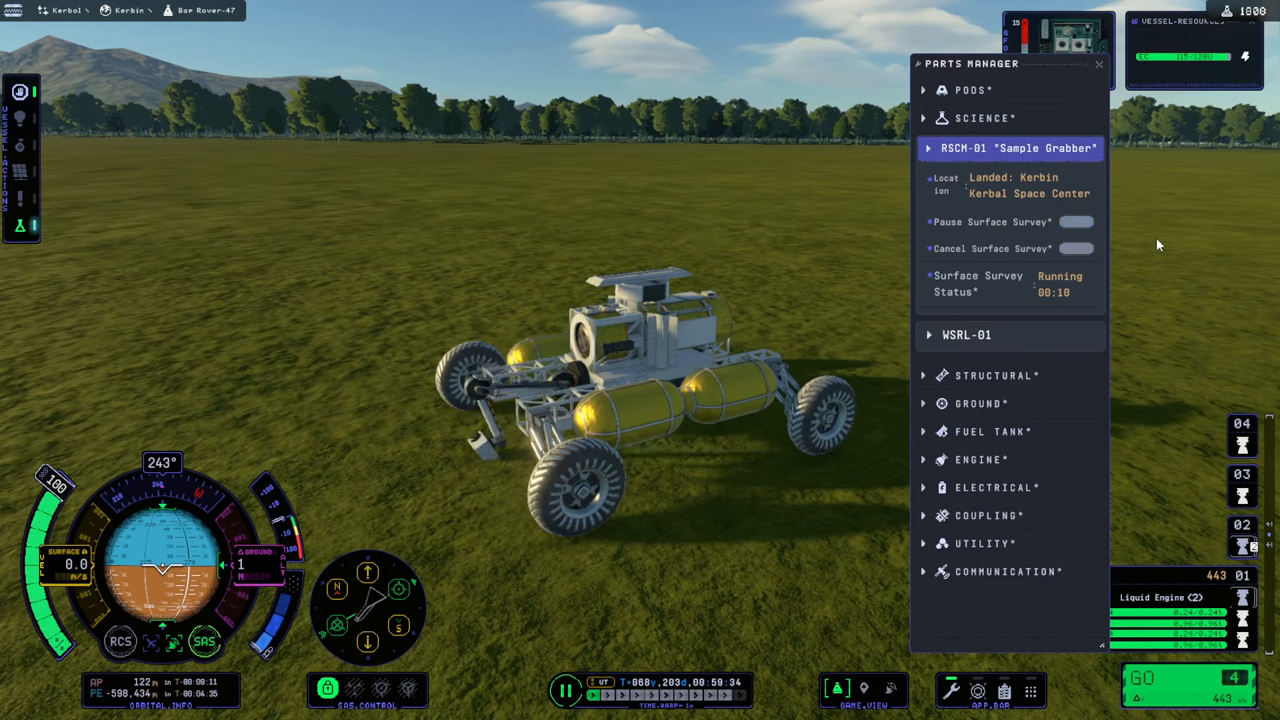
left_click(1077, 221)
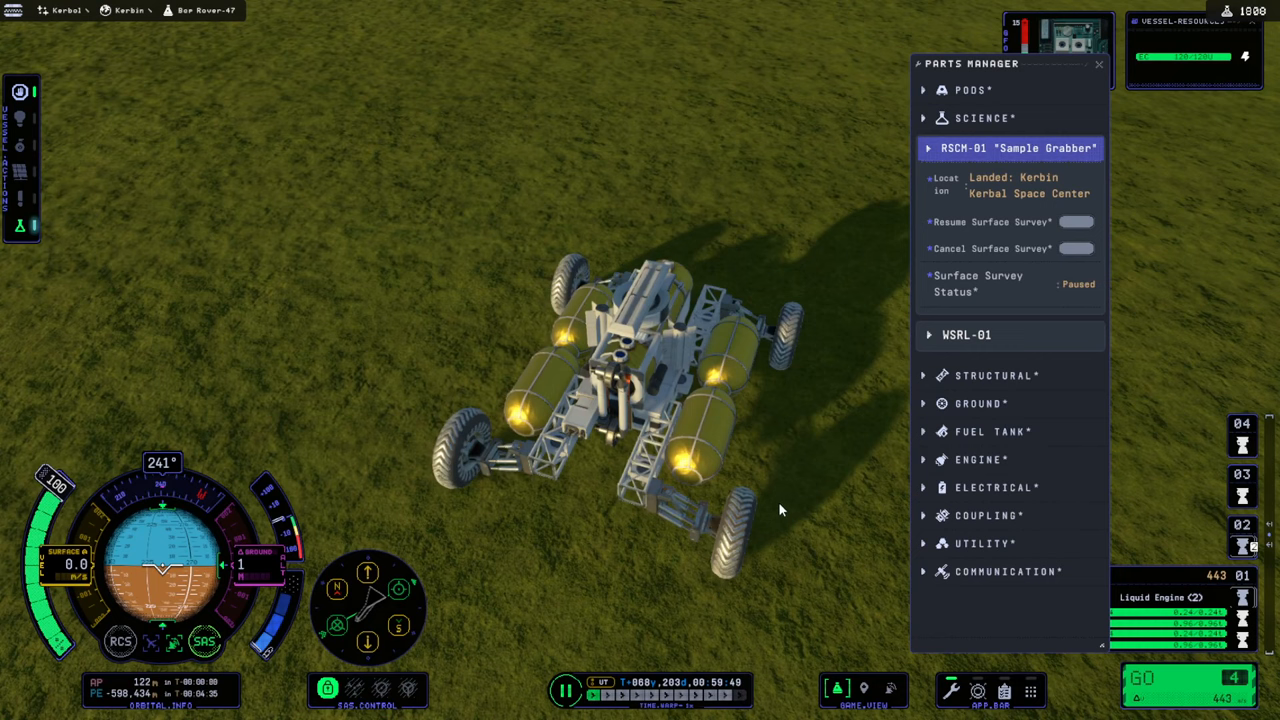
mouse_move(1108, 72)
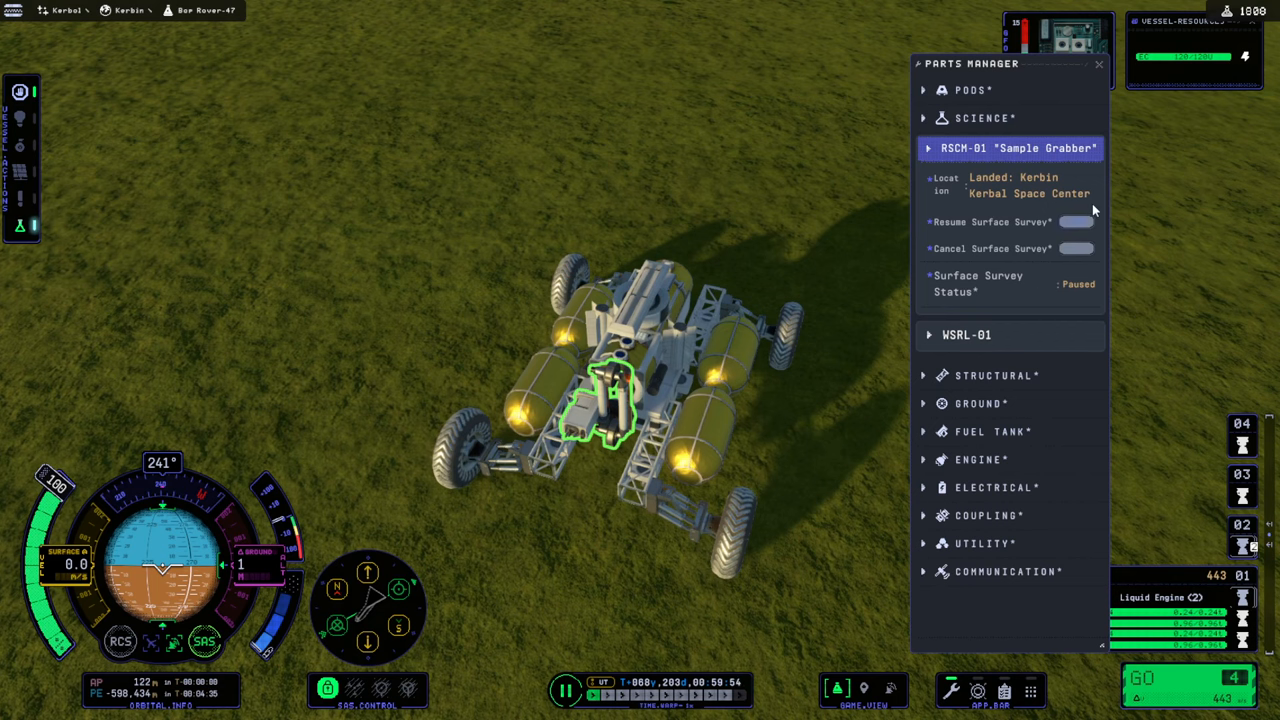
mouse_move(1090, 228)
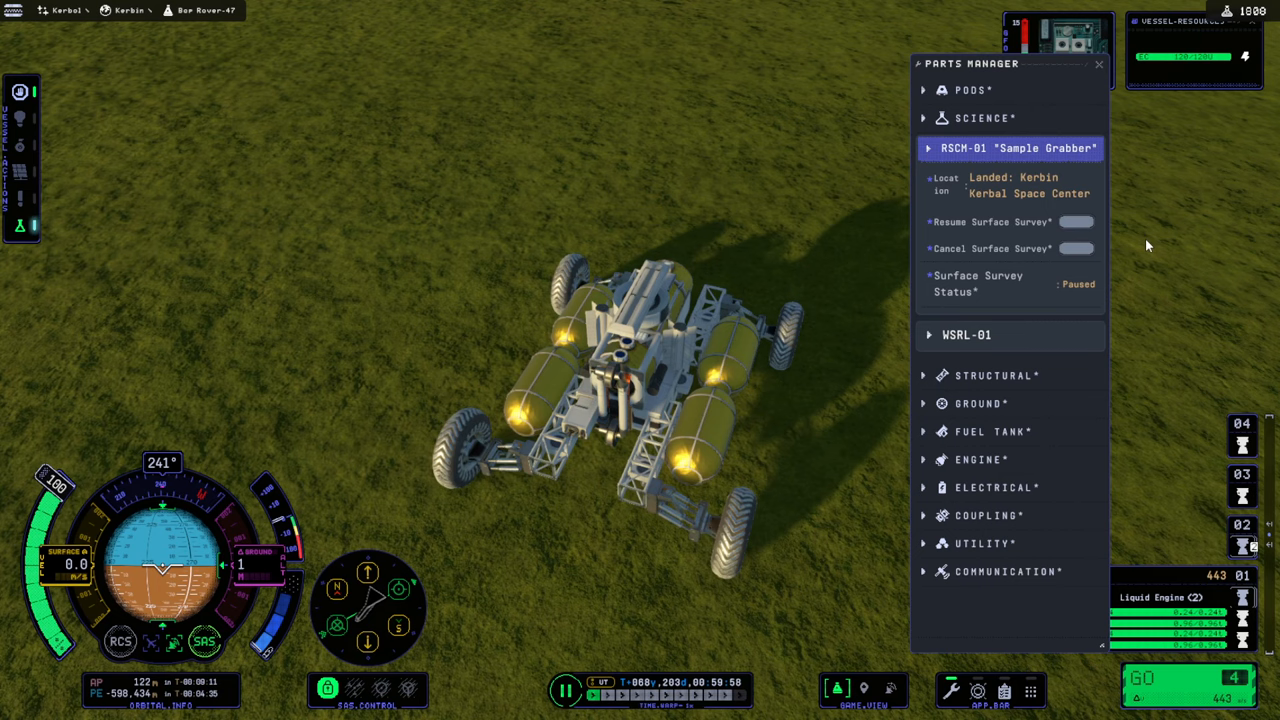
left_click(1097, 63)
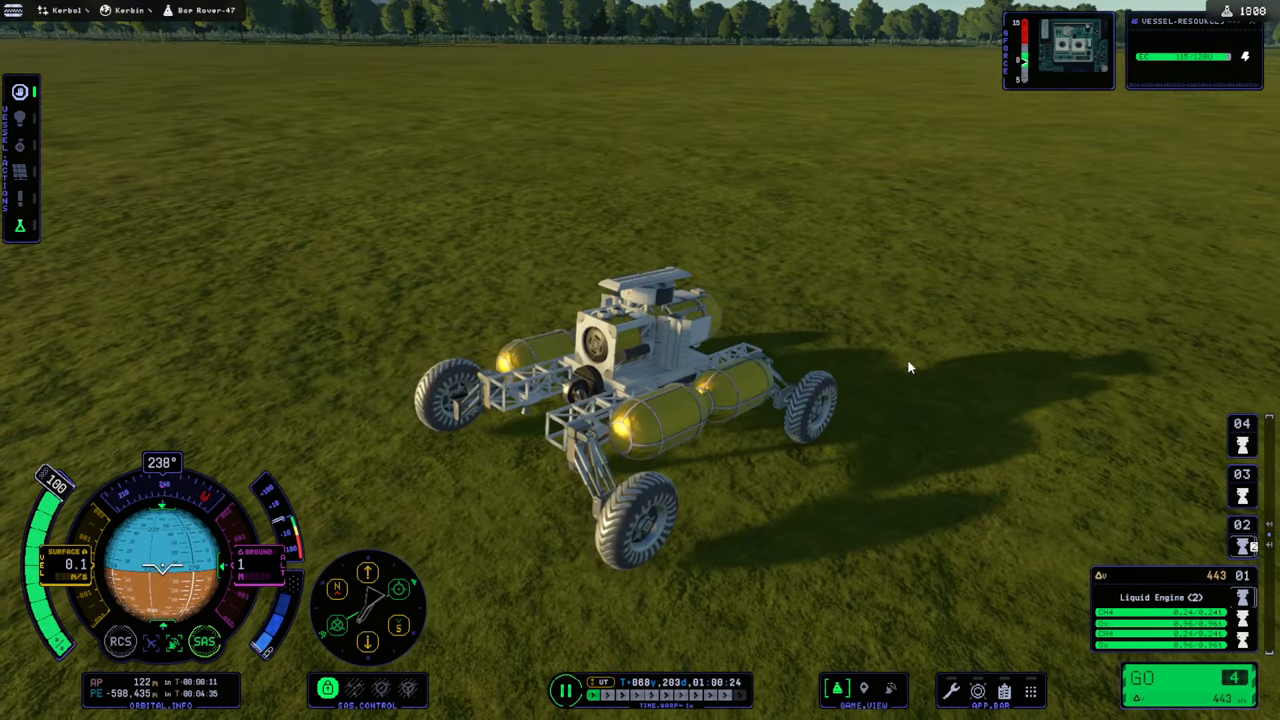
mouse_move(673, 328)
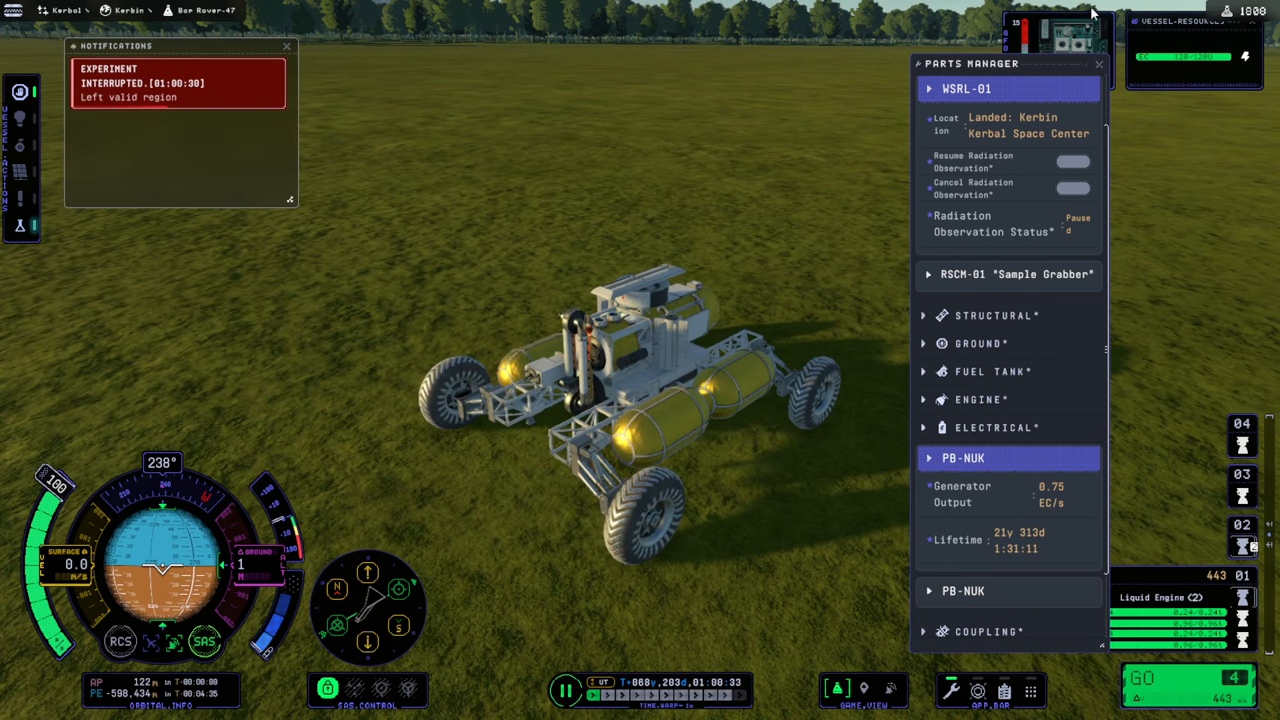
left_click(1097, 64)
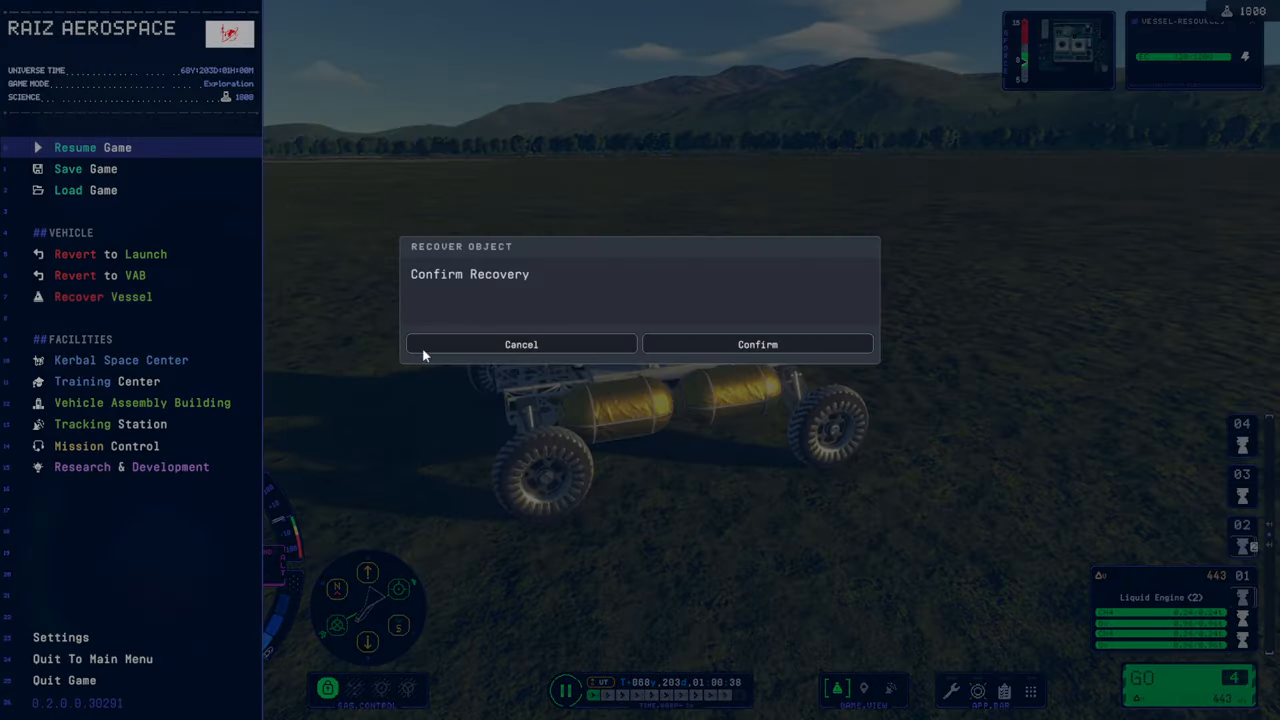
Step: Recover the rover into the VAB and browse the Structural parts list
left_click(757, 343)
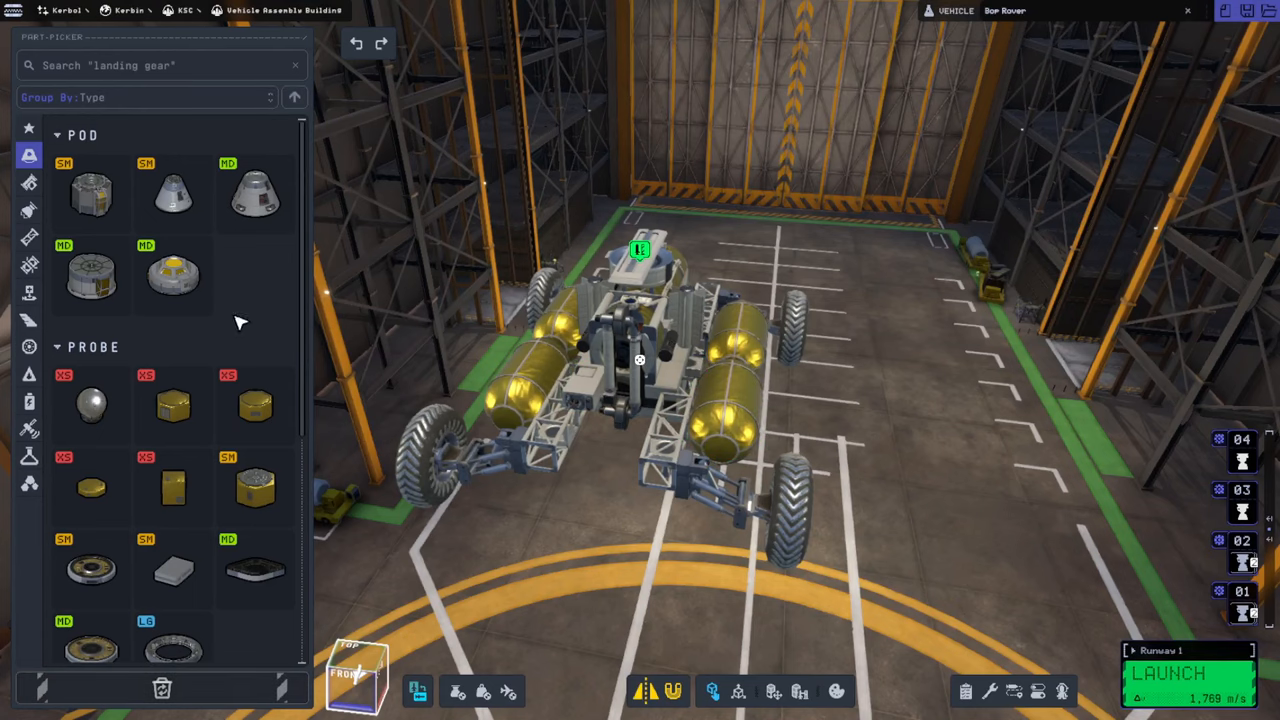
left_click(30, 238)
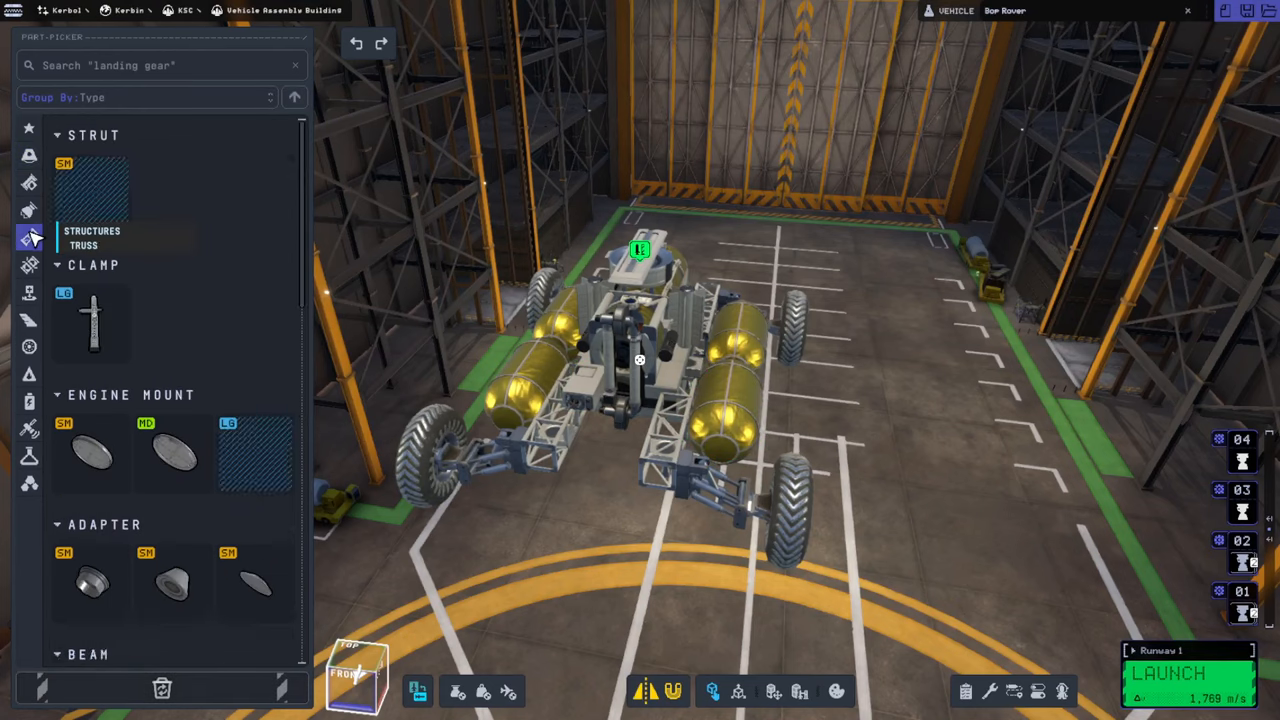
scroll("down", 3)
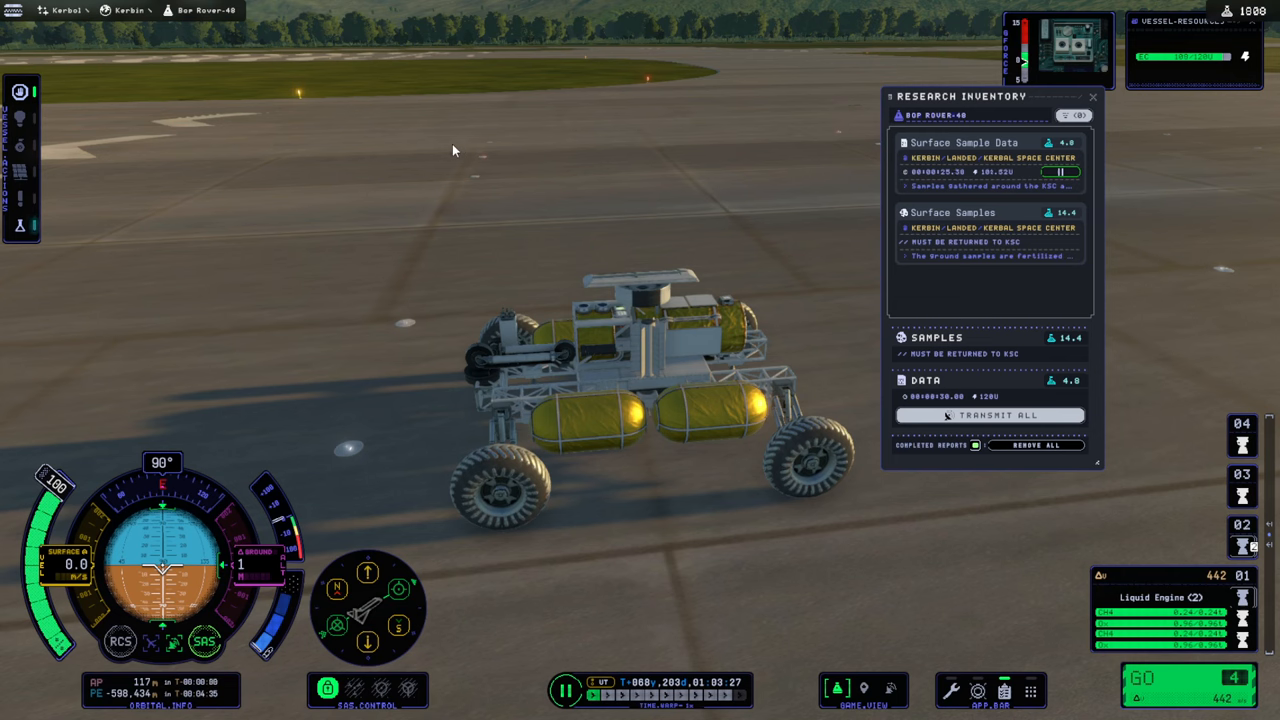
mouse_move(680, 407)
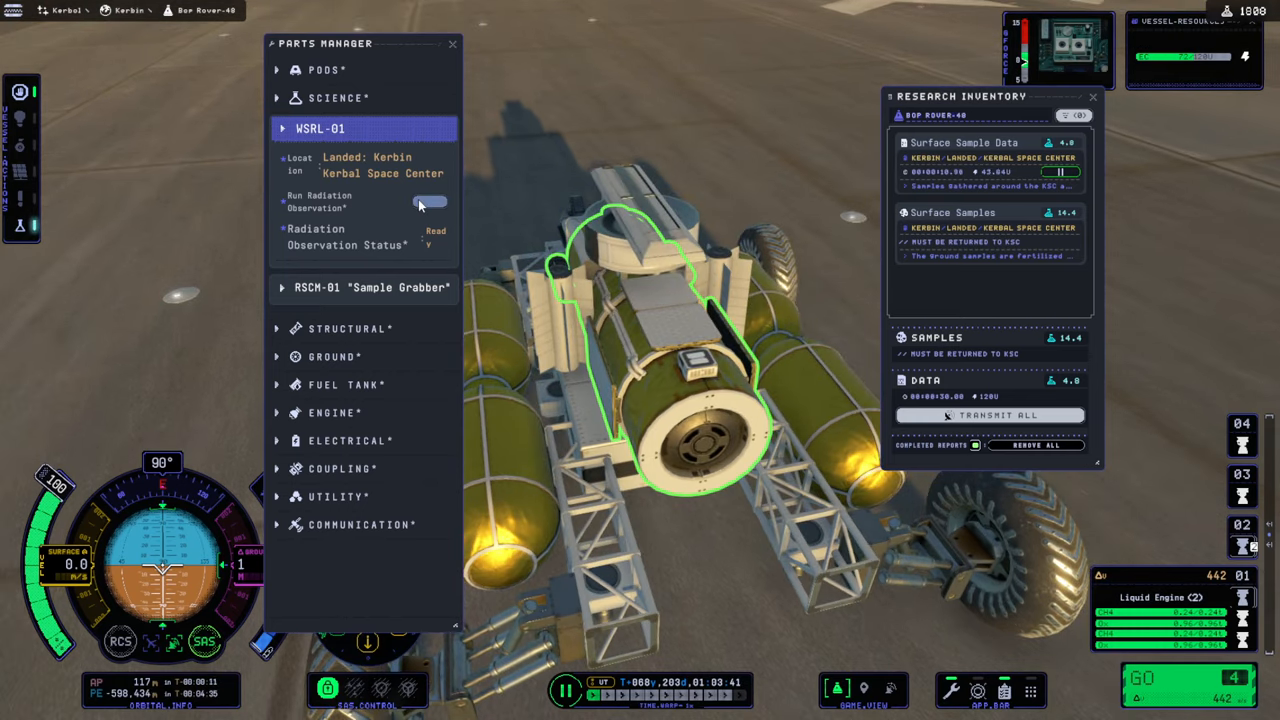
Step: Start the WSRL-01 radiation observation on the rover at the runway
left_click(425, 202)
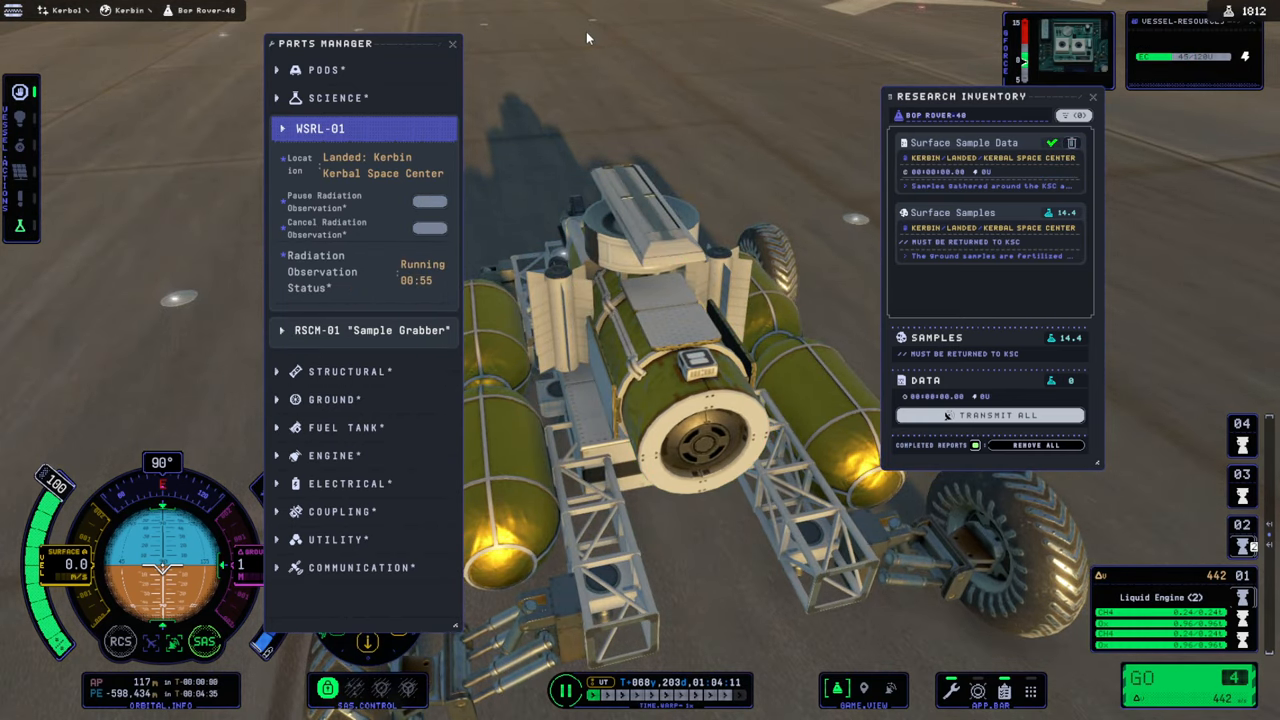
mouse_move(710, 112)
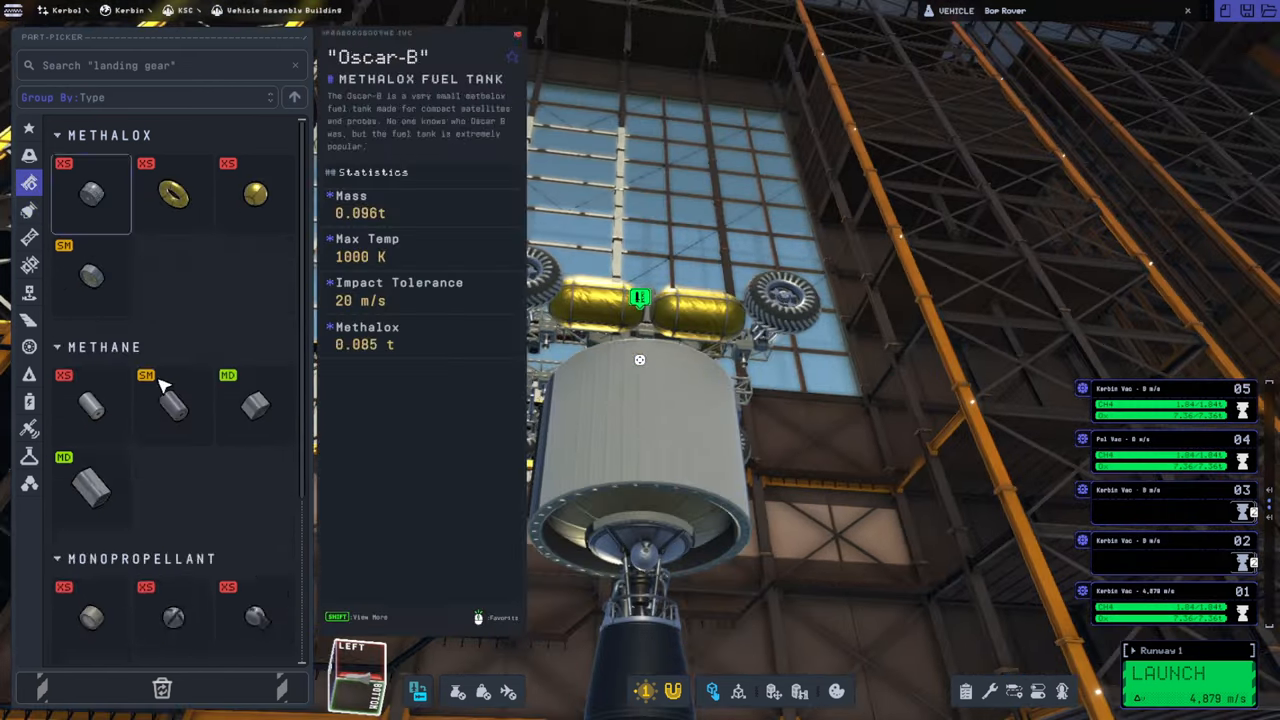
Step: Scroll the Part Picker for the fuel tanks and engine to mount beneath the rover
scroll("down", 3)
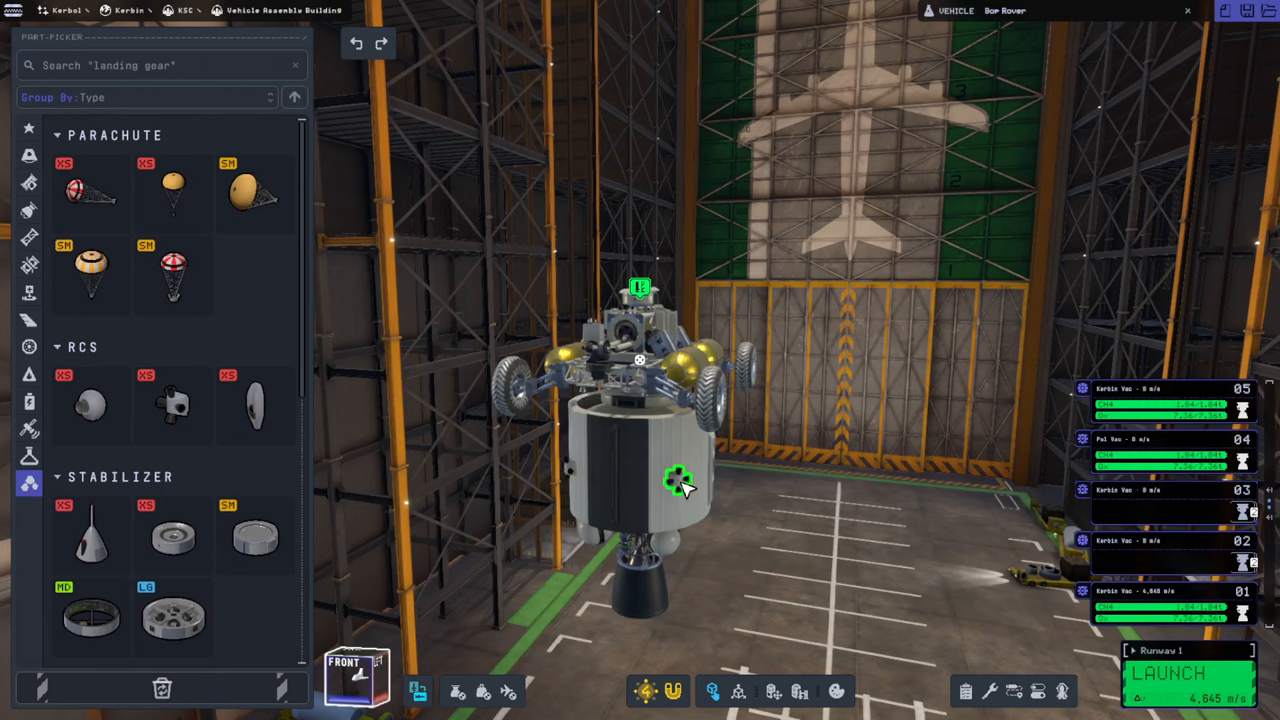
Step: Disable roll on the RV-105 RCS thrusters and adjust their Dorsal/Ventral setting
left_click(679, 480)
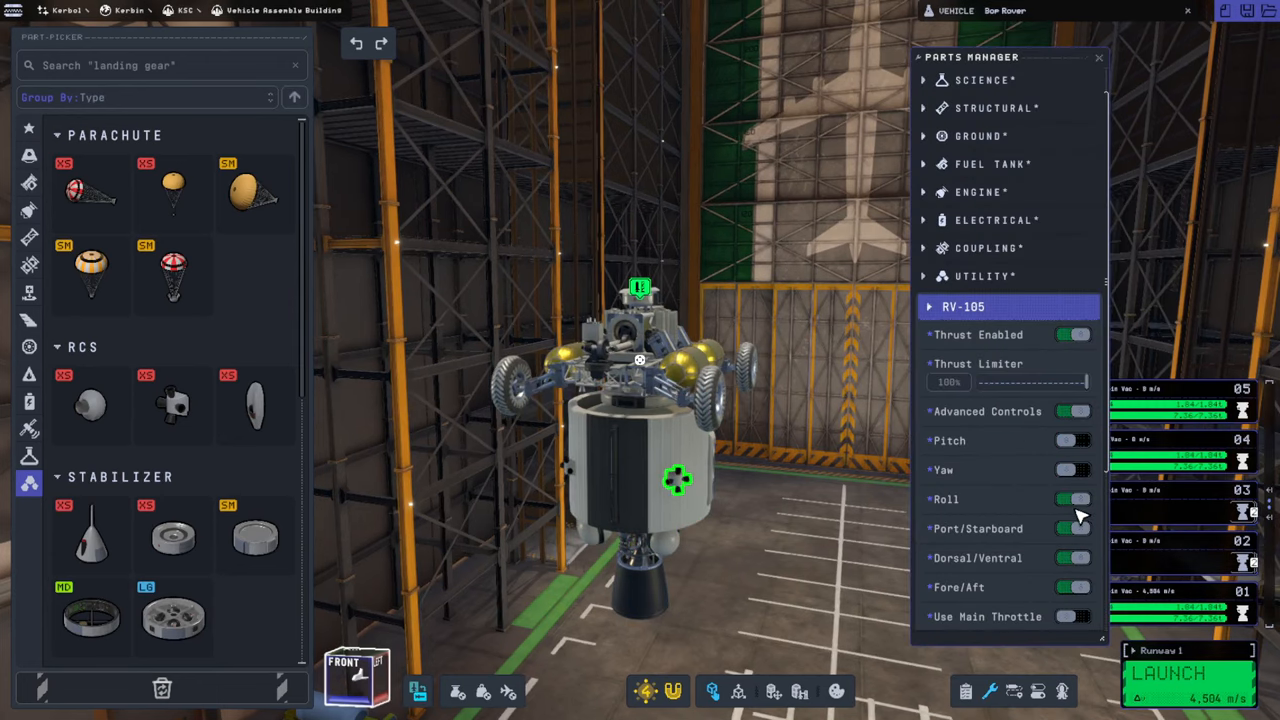
left_click(1073, 499)
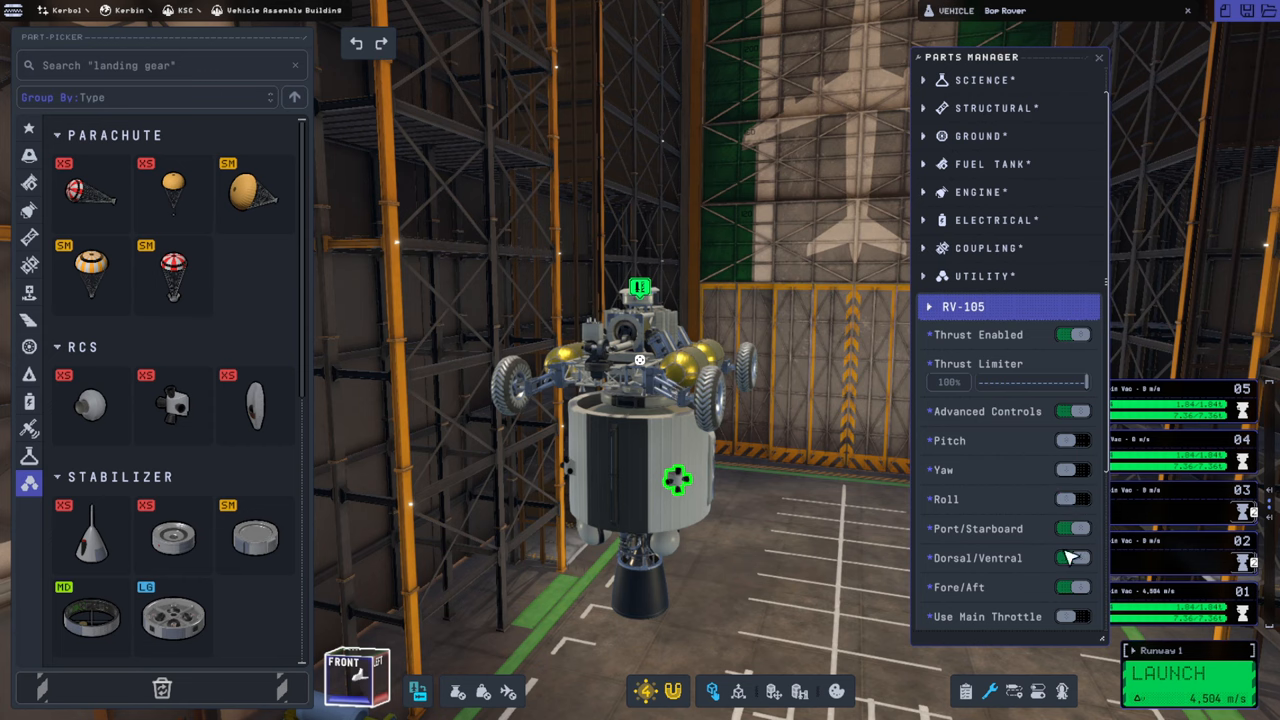
left_click(1098, 59)
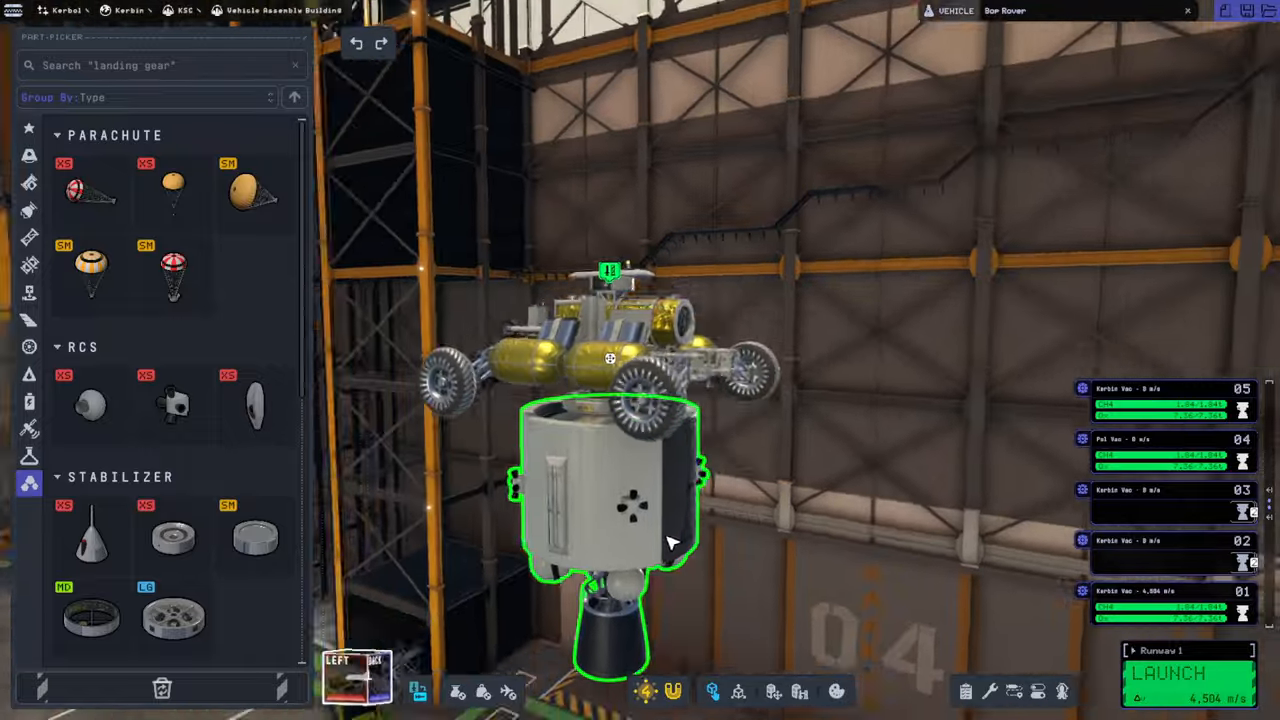
mouse_move(173, 405)
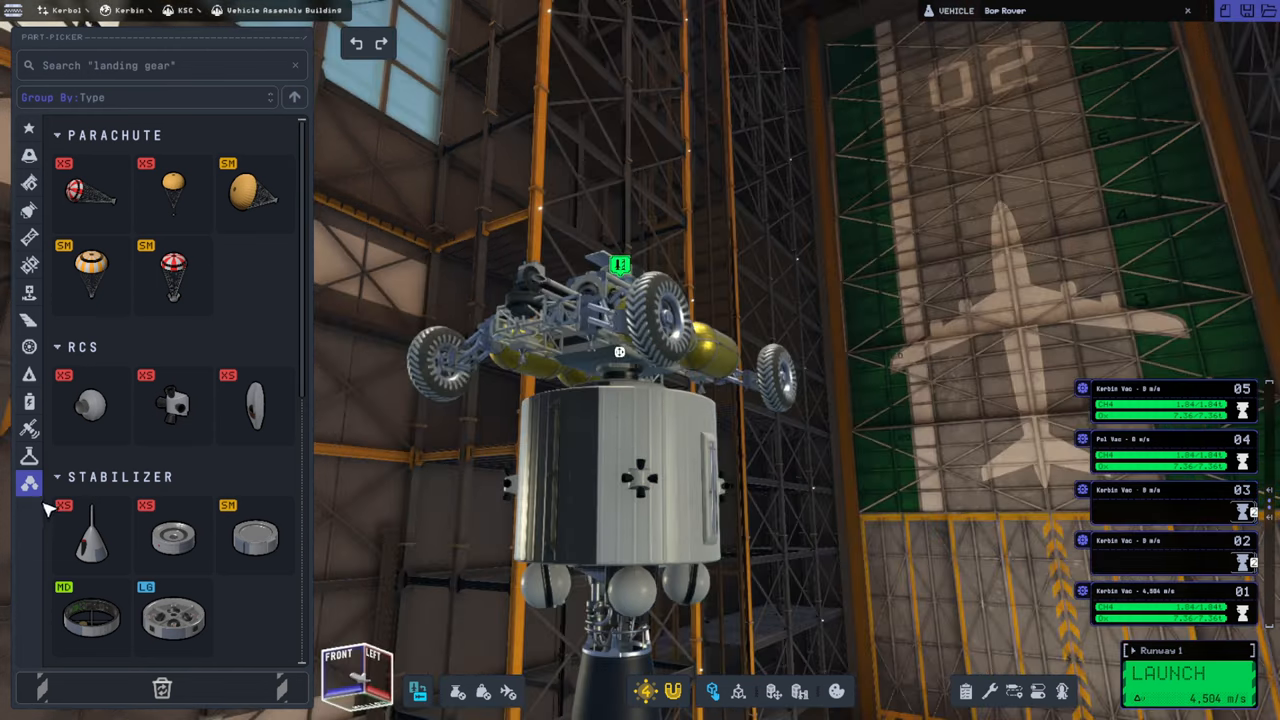
scroll("down", 3)
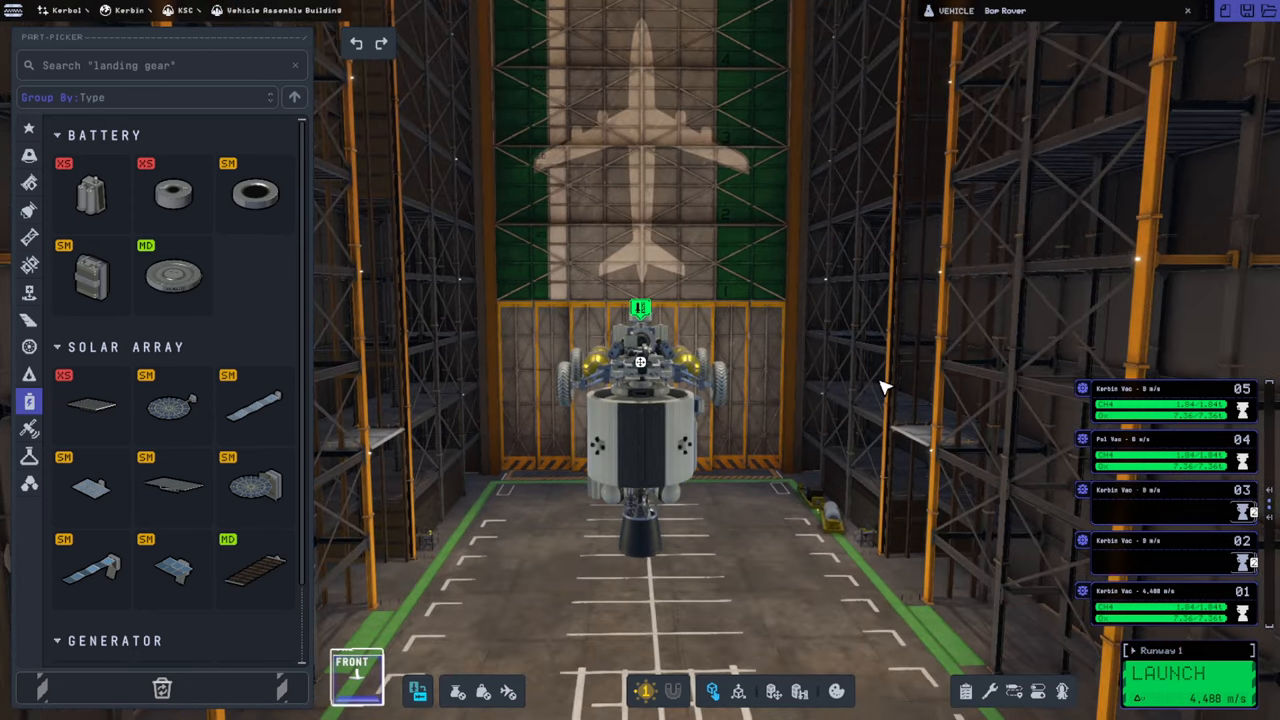
Step: Zoom to the Clamp-O-Tron Jr. docking port under the rover and enable Fuel Crossfeed
left_click_drag(880, 388, 810, 388)
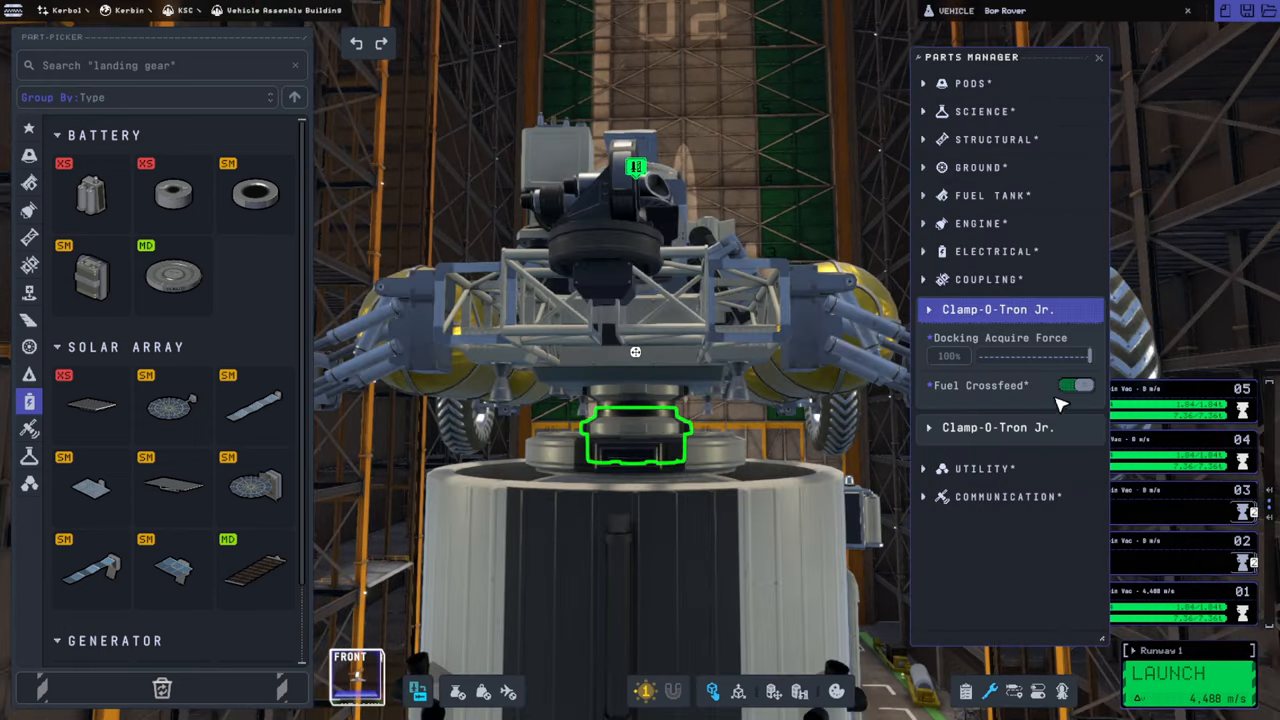
left_click(1073, 386)
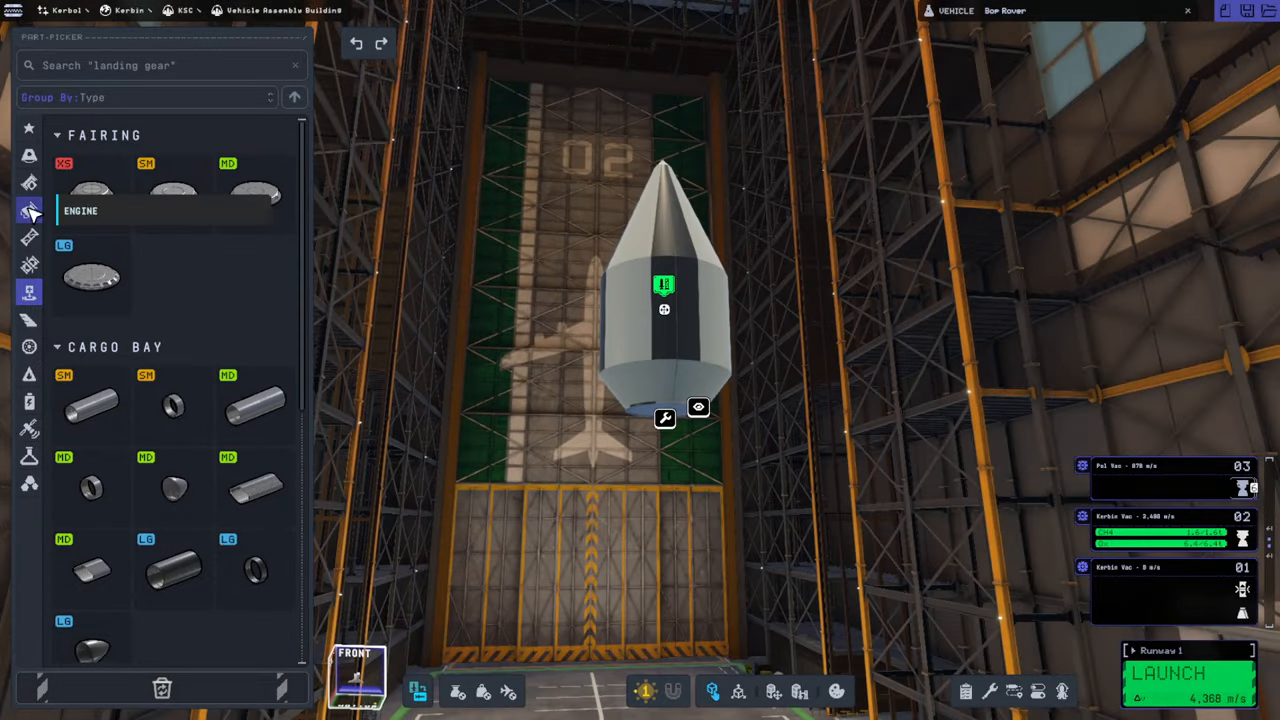
Step: Browse fuel tanks and snap the engine section back under the X200 core tank
left_click(28, 207)
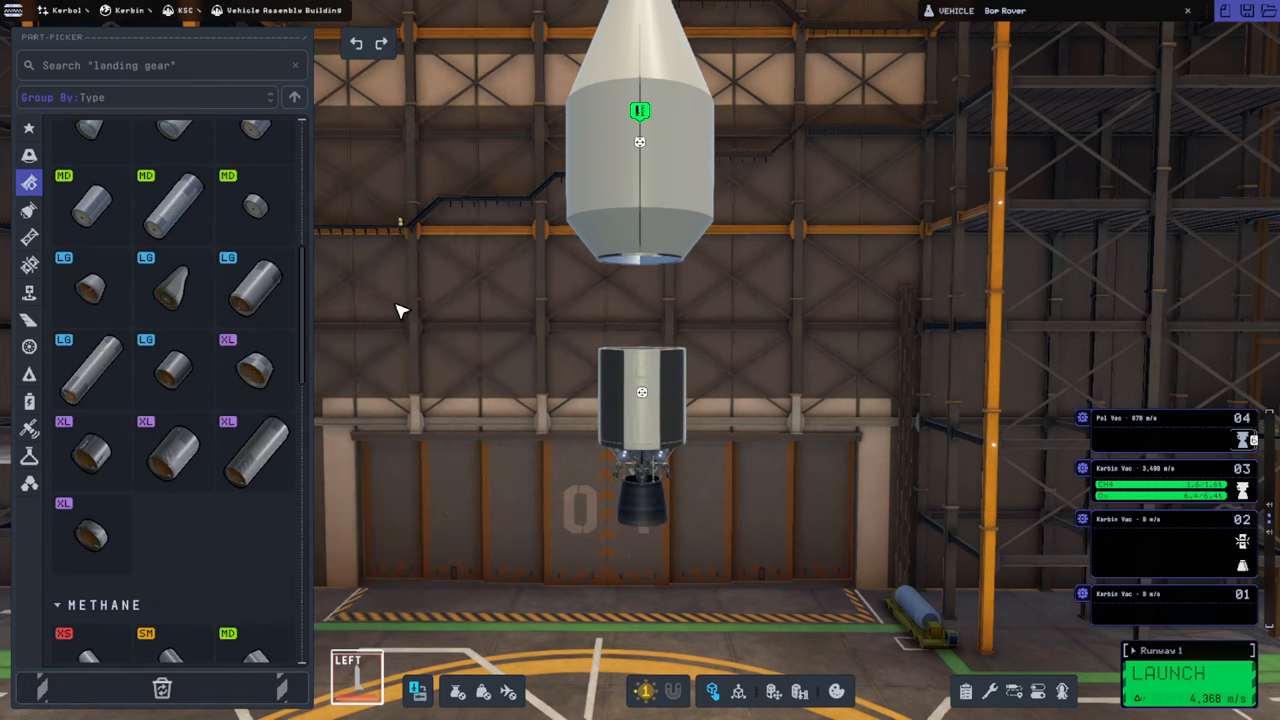
mouse_move(255, 207)
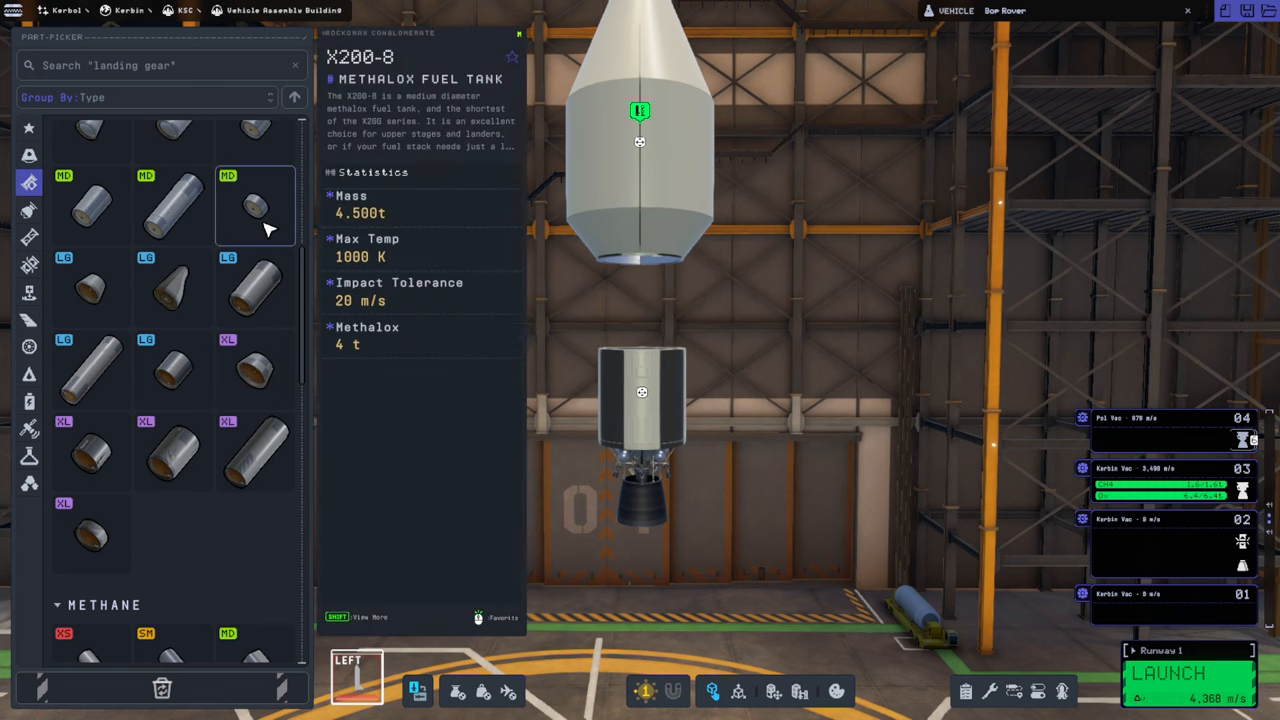
mouse_move(272, 213)
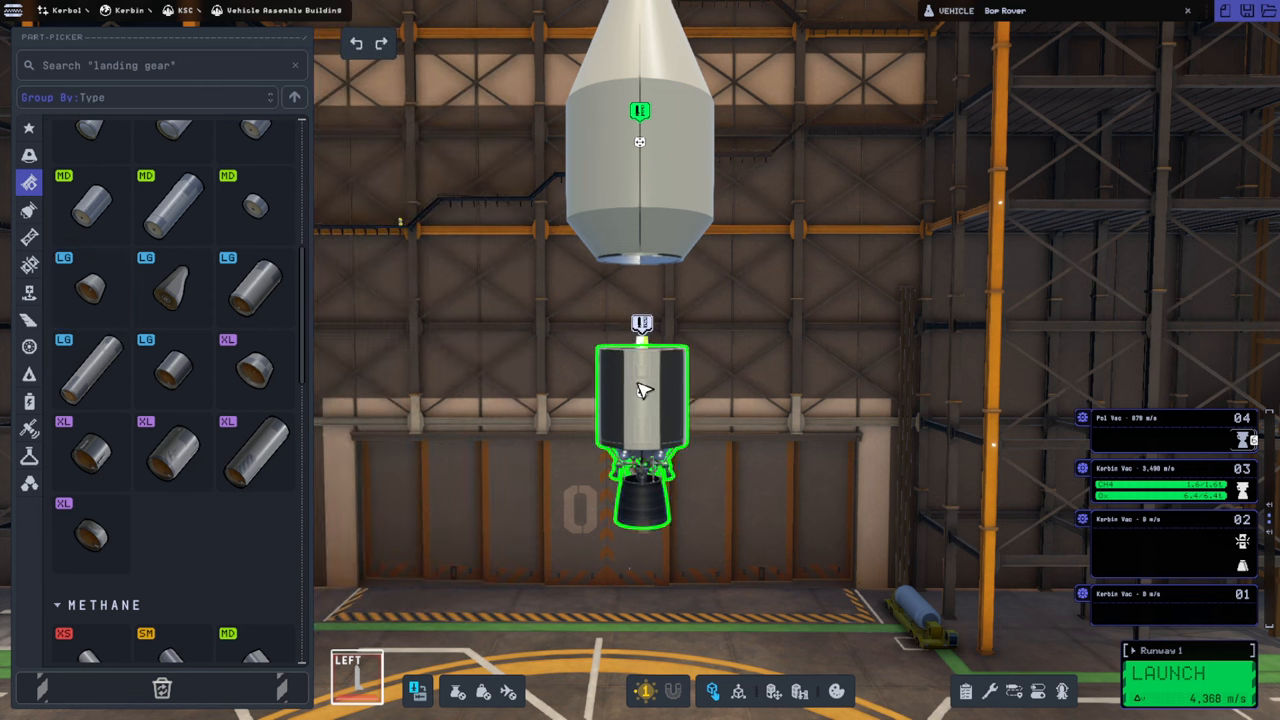
left_click_drag(640, 390, 640, 400)
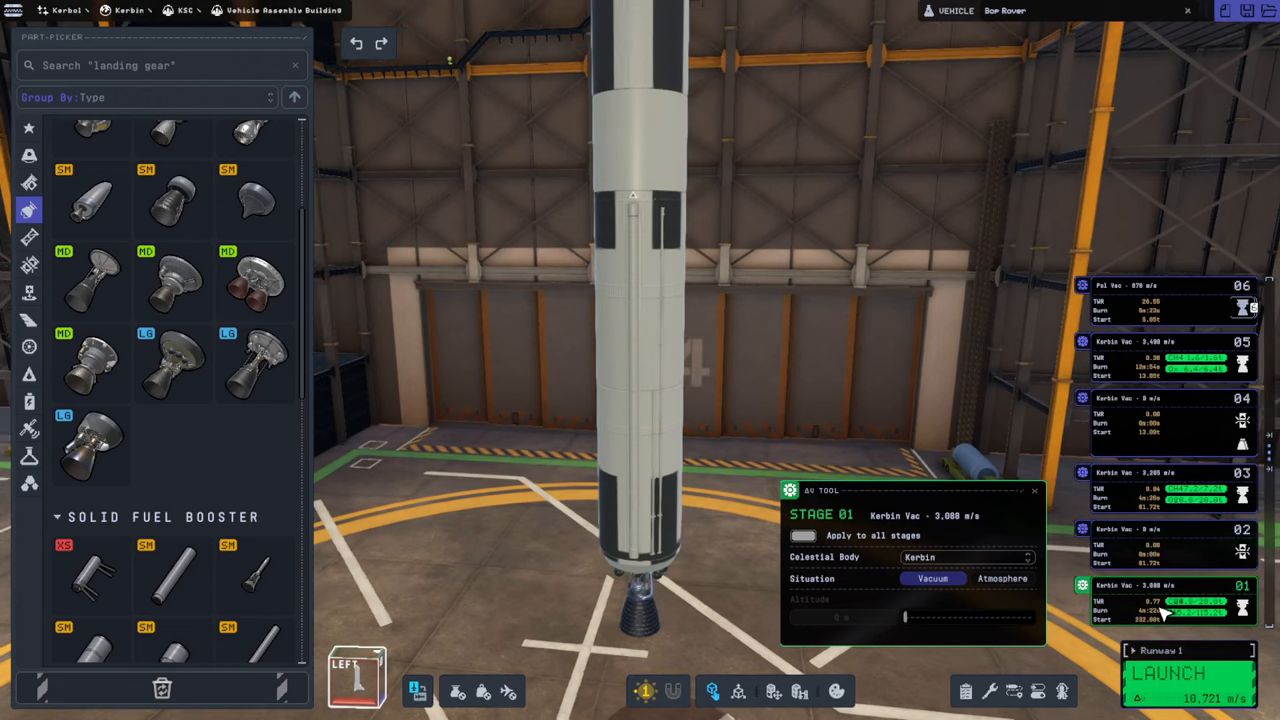
Step: Switch the ΔV readout to atmospheric conditions and adjust the engine part
left_click(1003, 578)
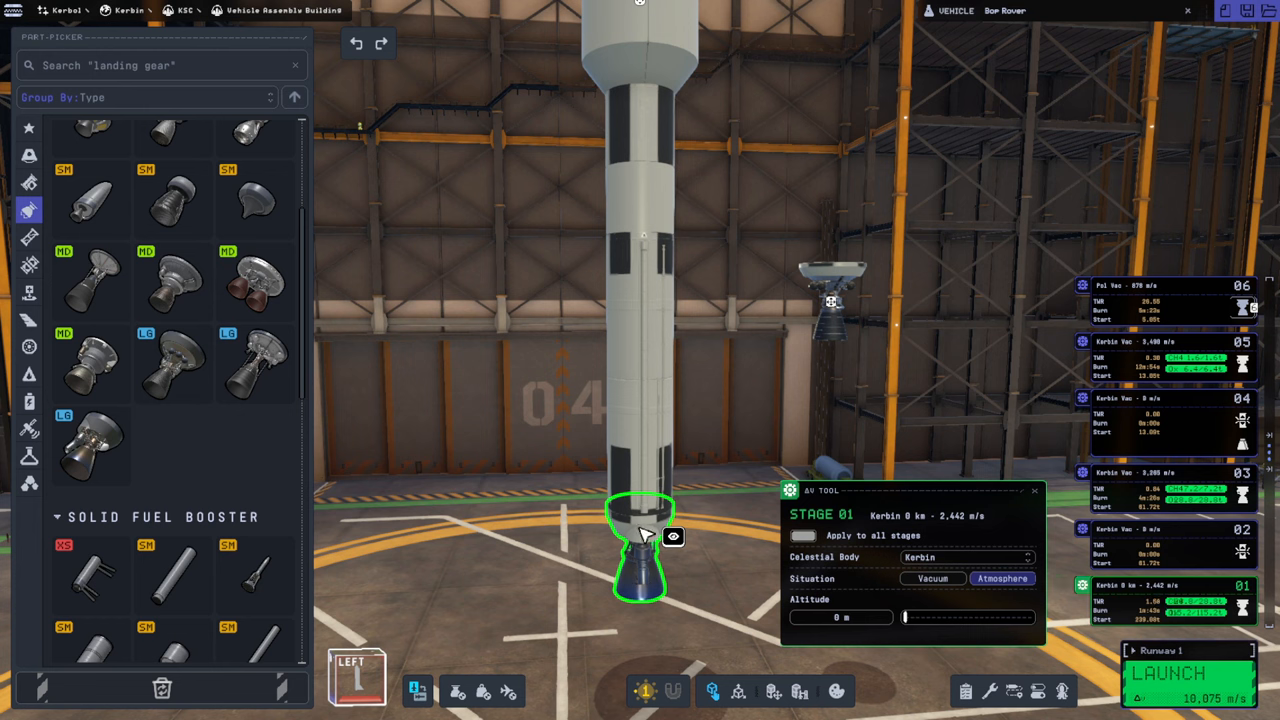
left_click_drag(640, 550, 730, 510)
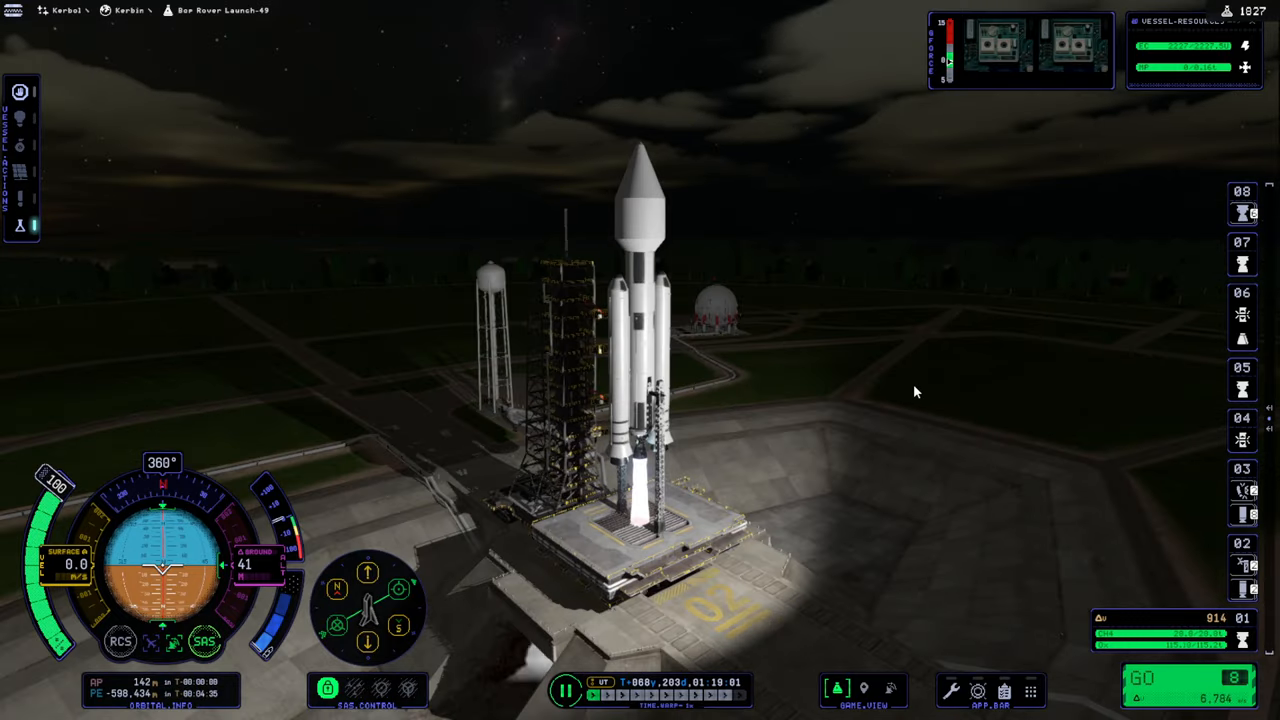
Step: Stage to lift off the rover rocket and fly it until it breaks apart
key("space")
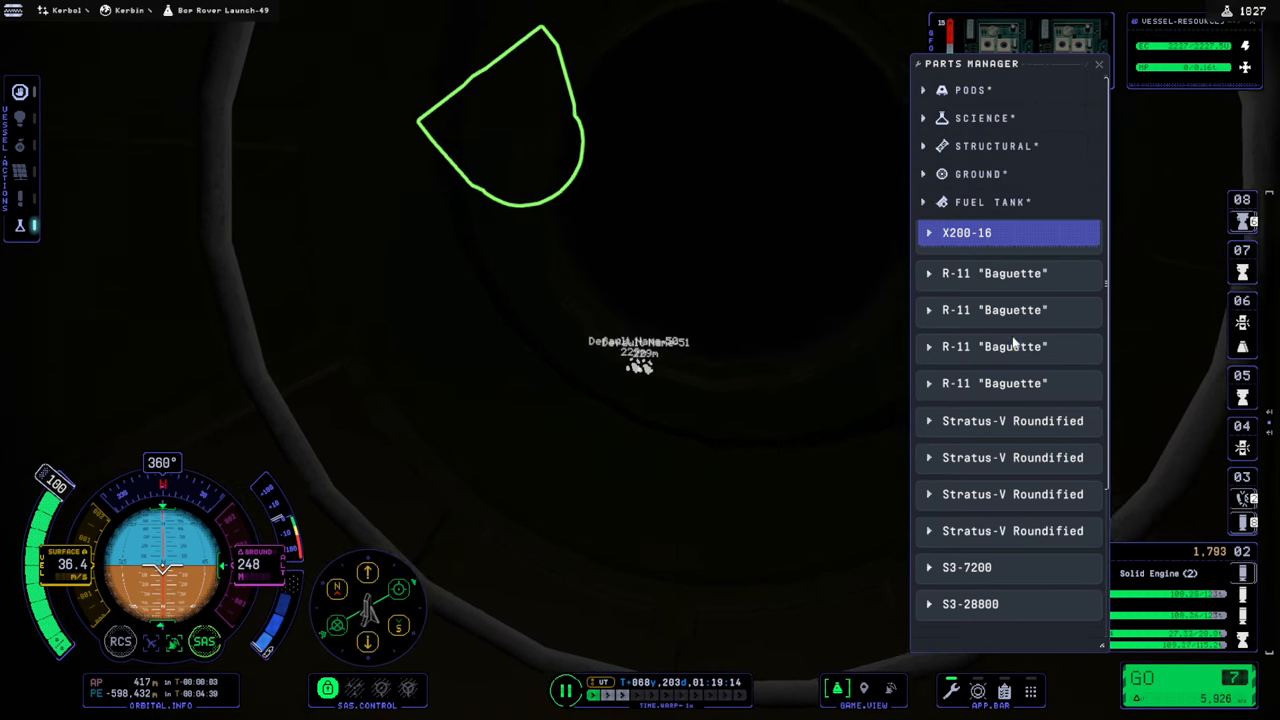
scroll("down", 3)
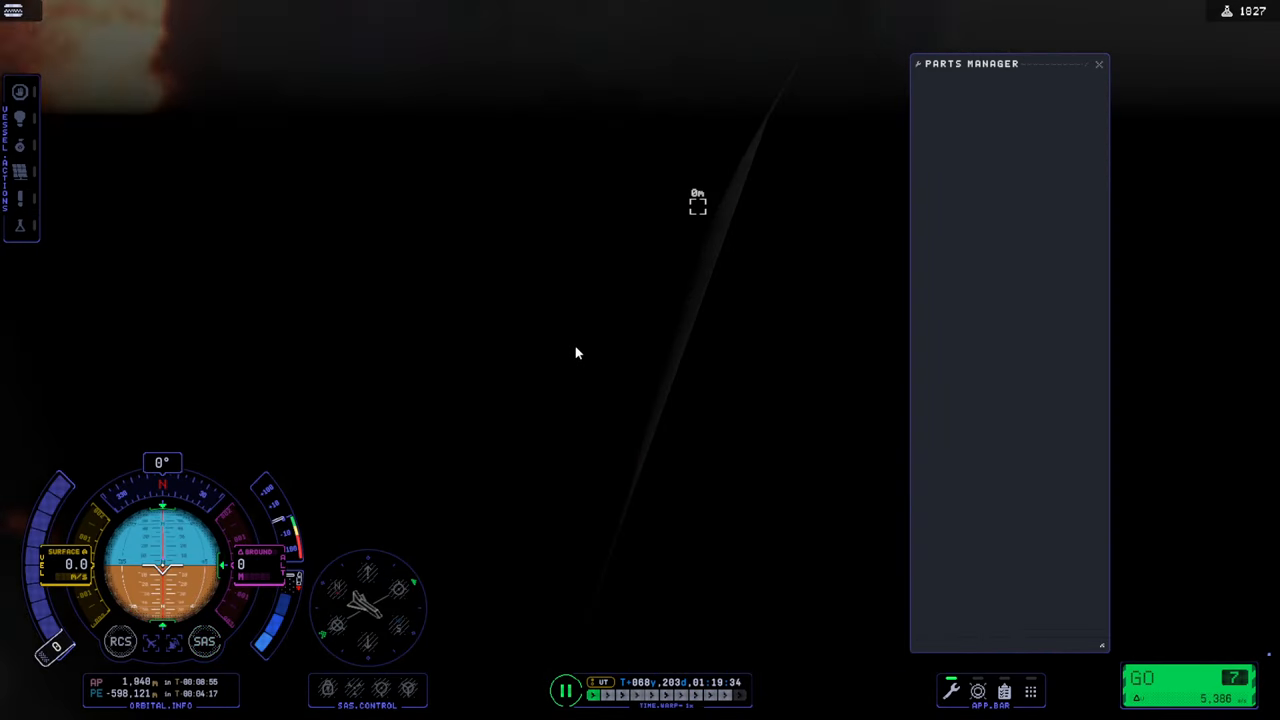
Step: Revert to the VAB after the crash and roll the Bop Rover rocket out again
left_click(1098, 64)
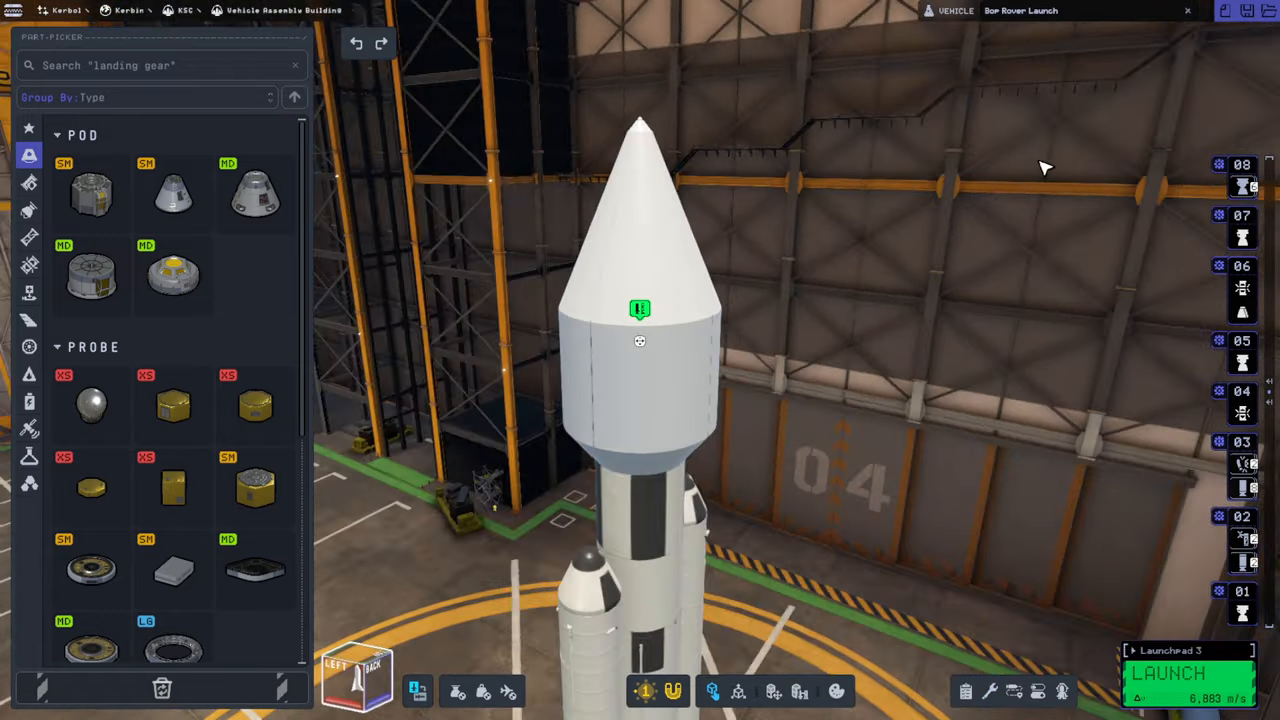
left_click(1178, 673)
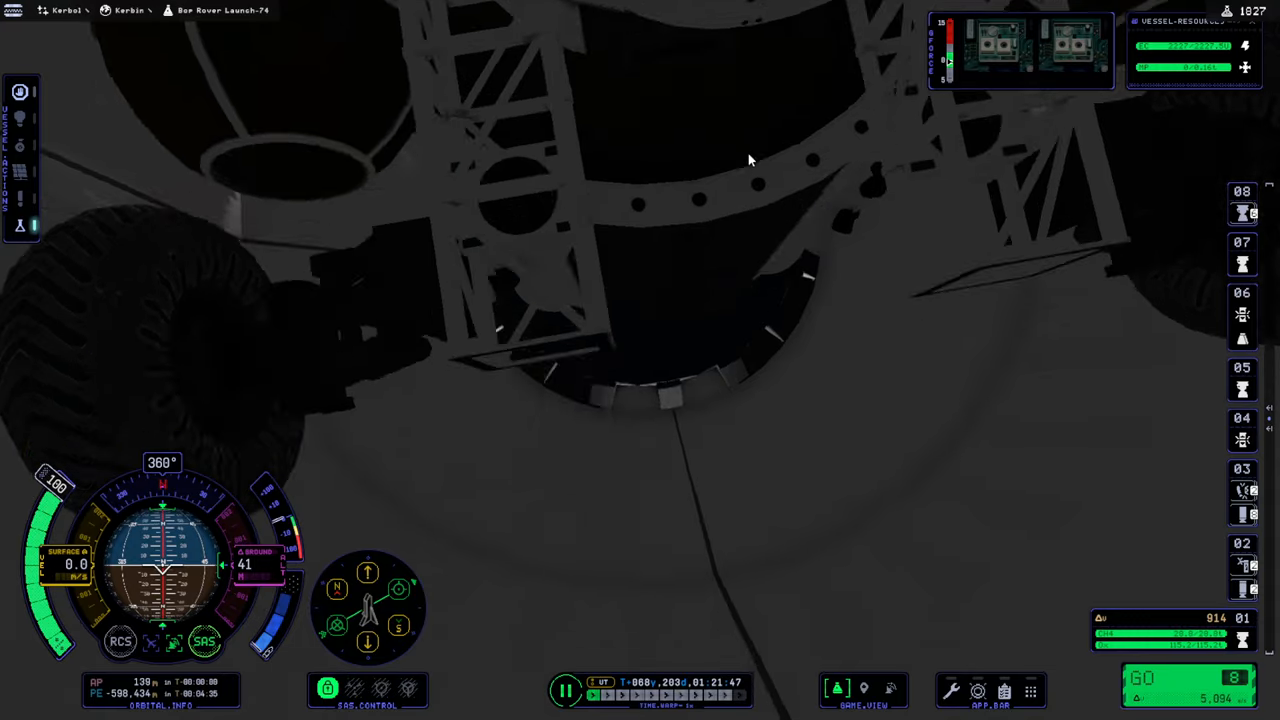
left_click(1030, 690)
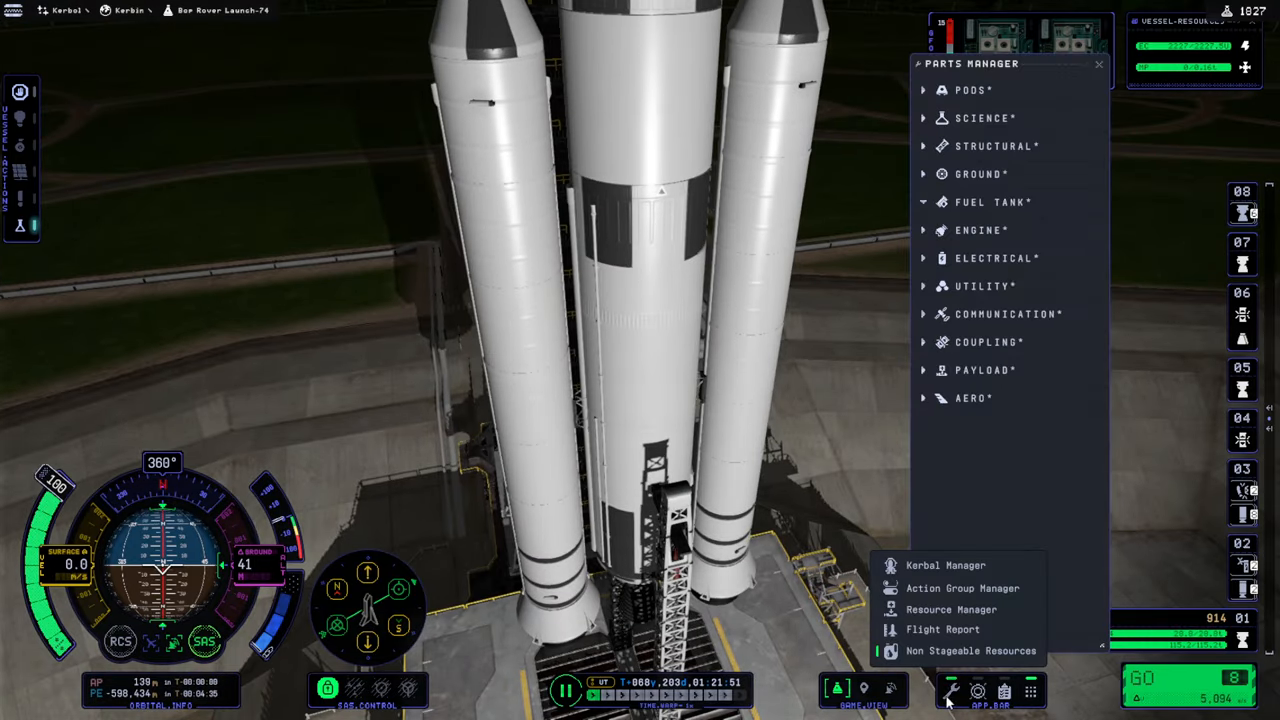
left_click(967, 89)
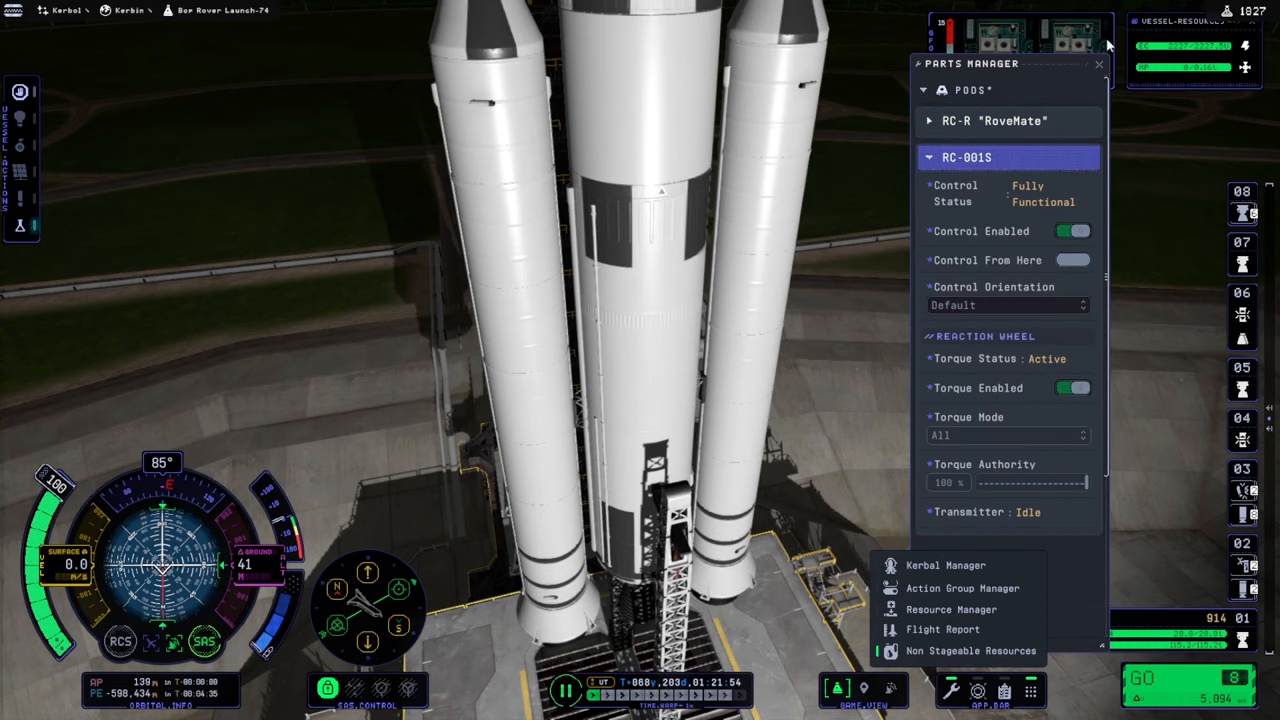
left_click(1098, 63)
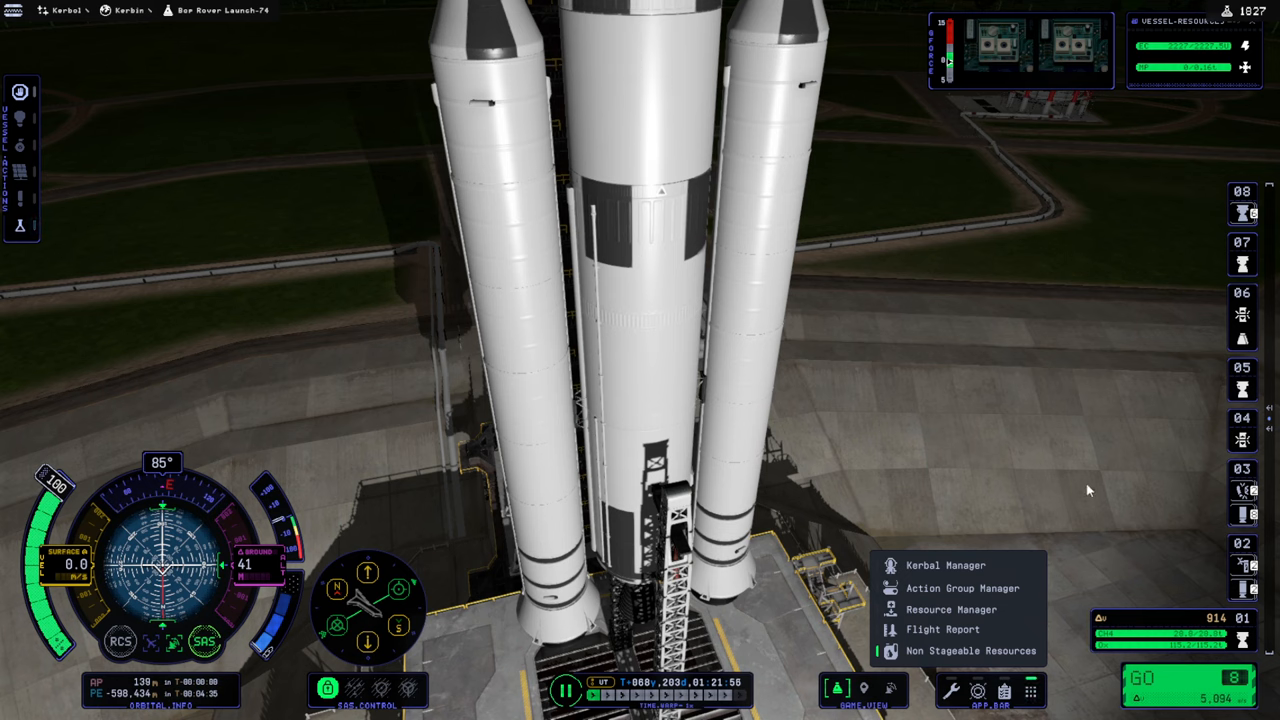
key("space")
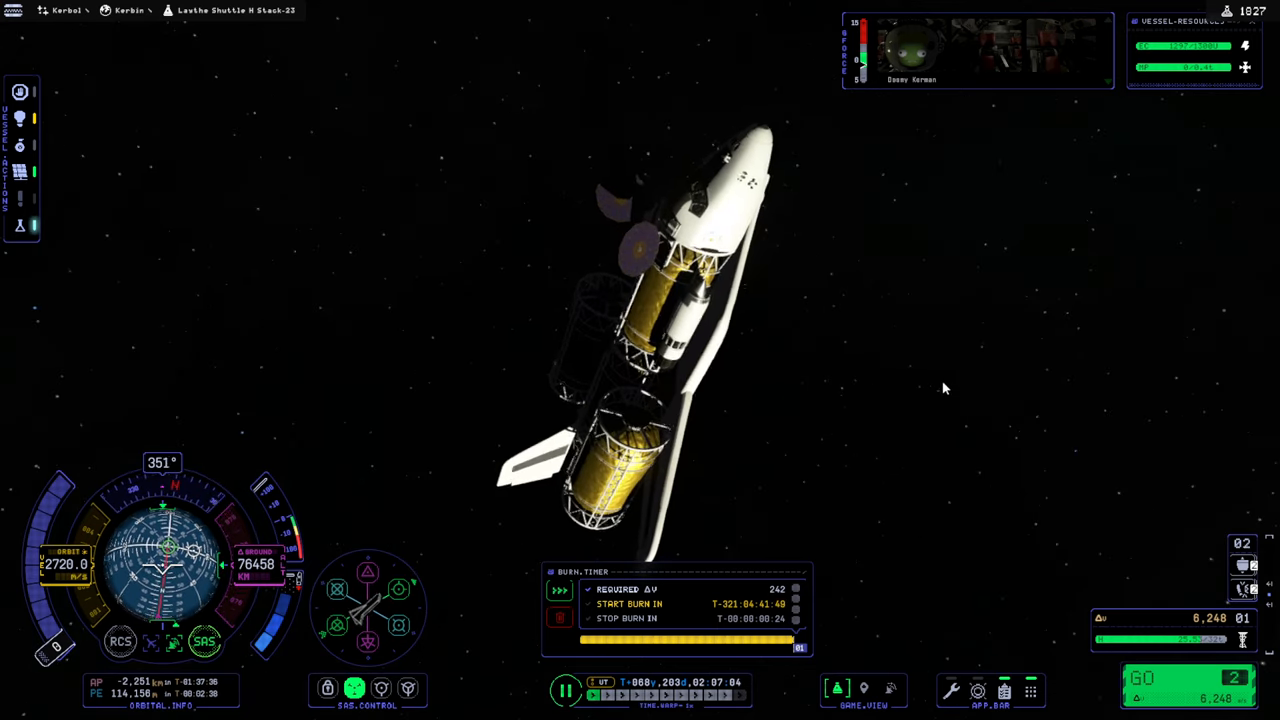
Step: Load the later save with the craft coasting in deep space from the pause menu
key("Escape")
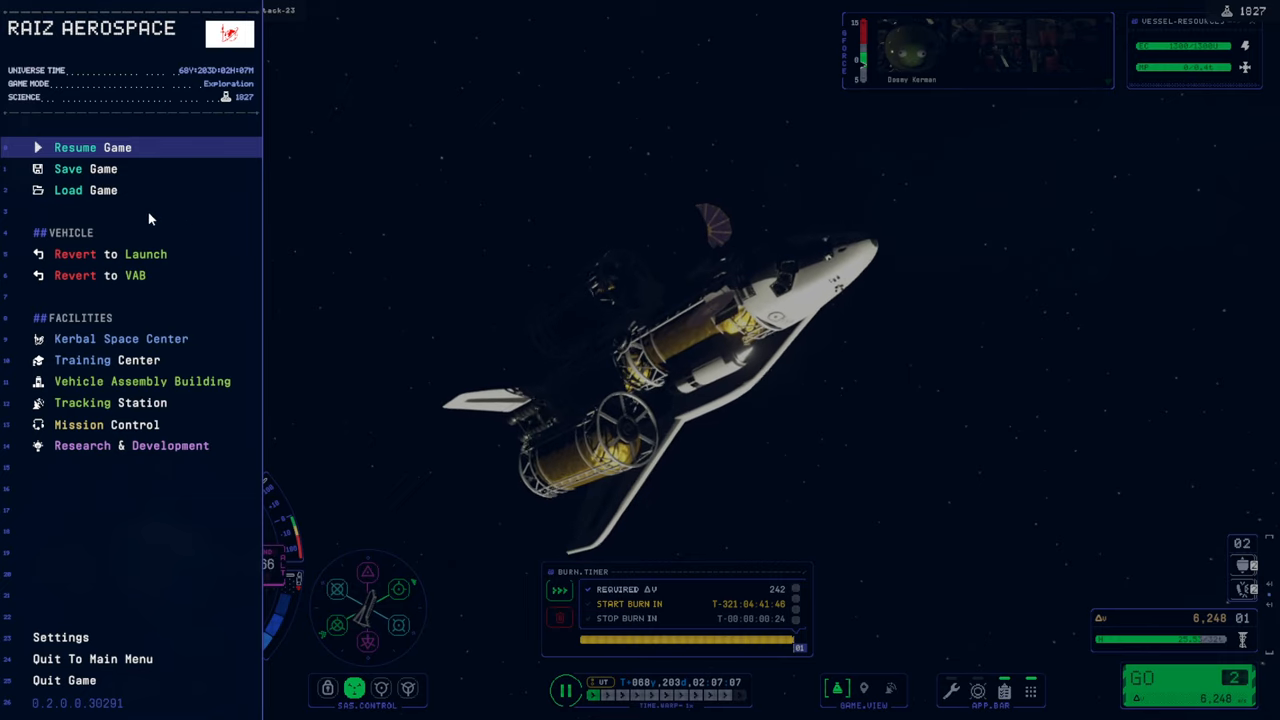
left_click(92, 147)
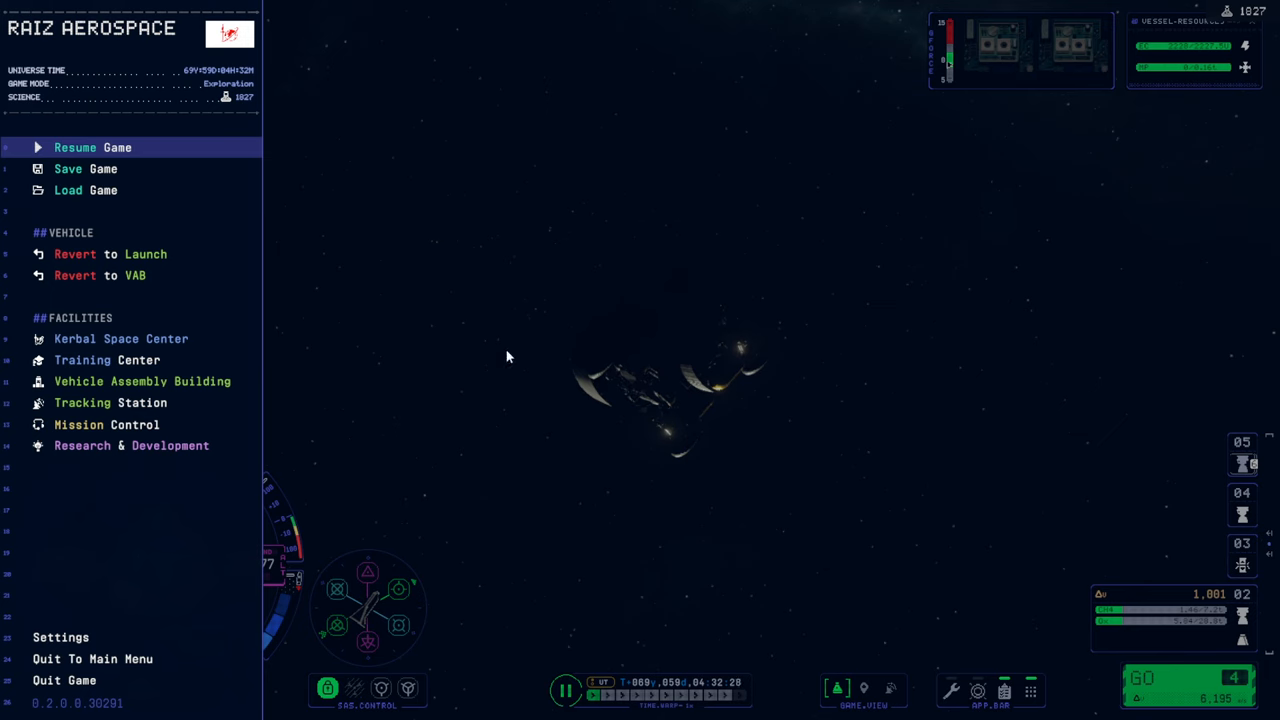
Step: Resume the loaded game to view the shuttle's trajectory toward Jool
left_click(92, 147)
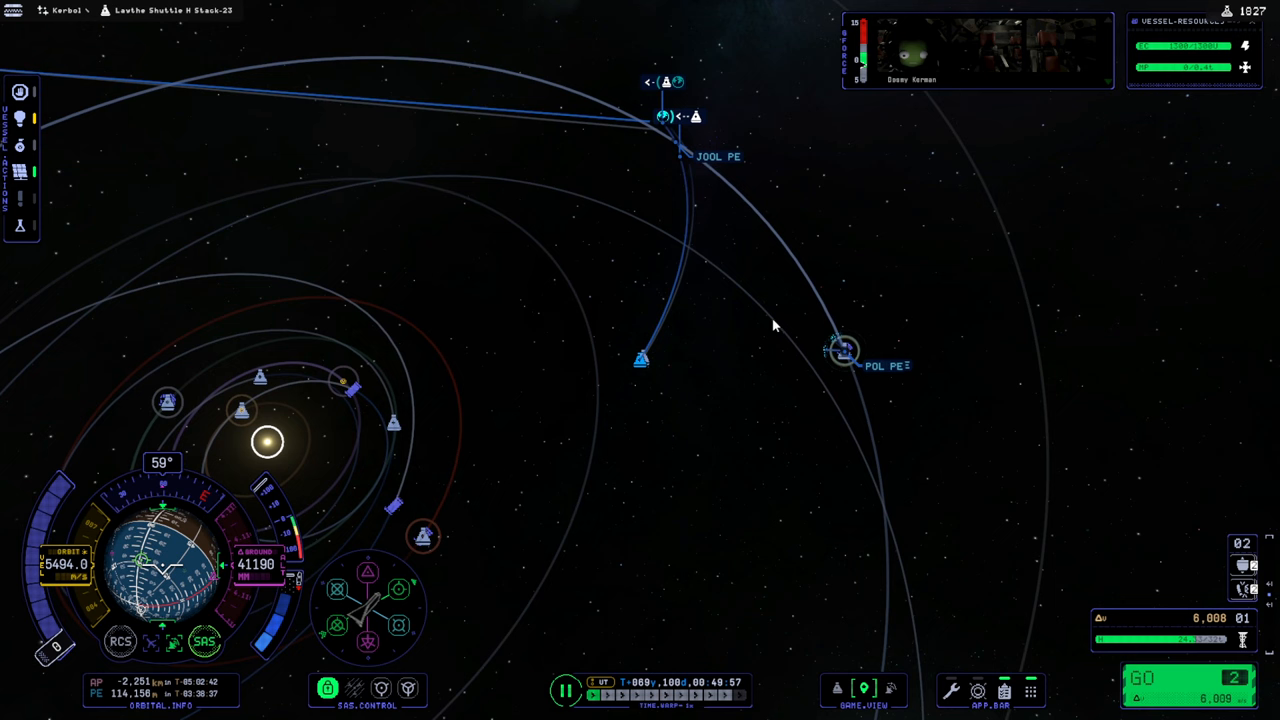
Step: Center the map on the combined vessel, then on Jool, and open the game menu
left_click(841, 355)
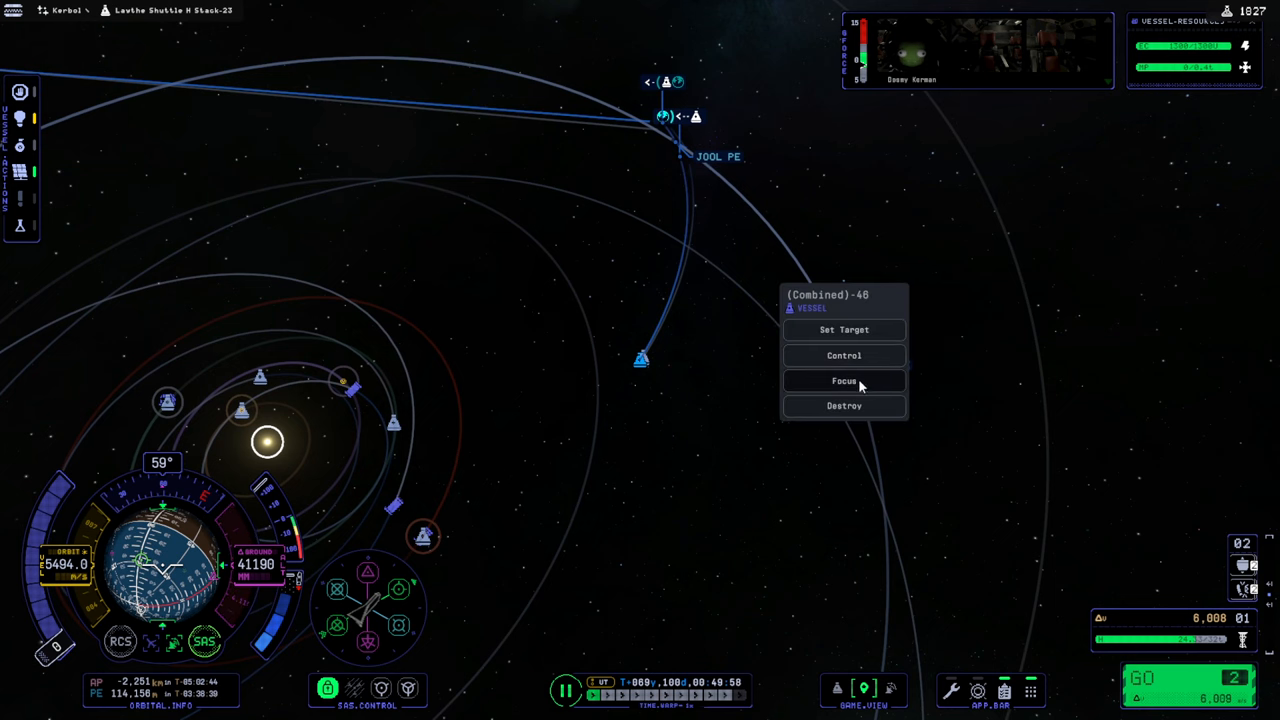
left_click(843, 381)
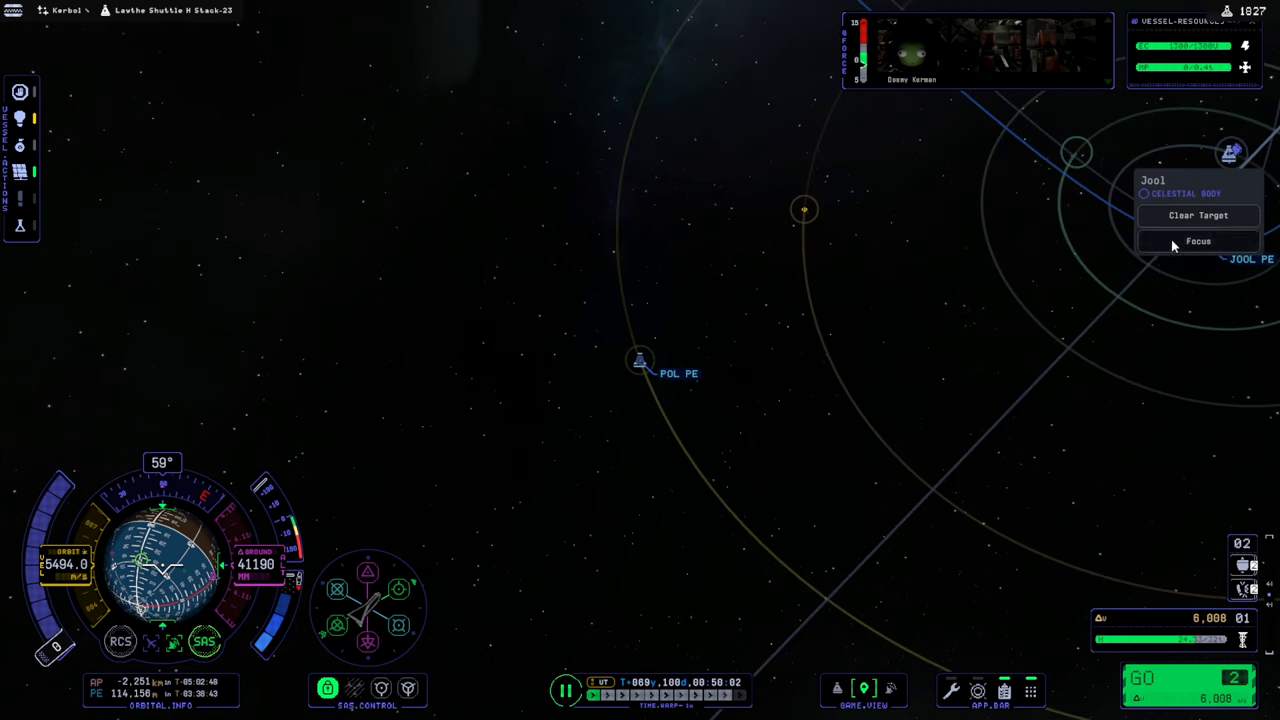
left_click(1196, 241)
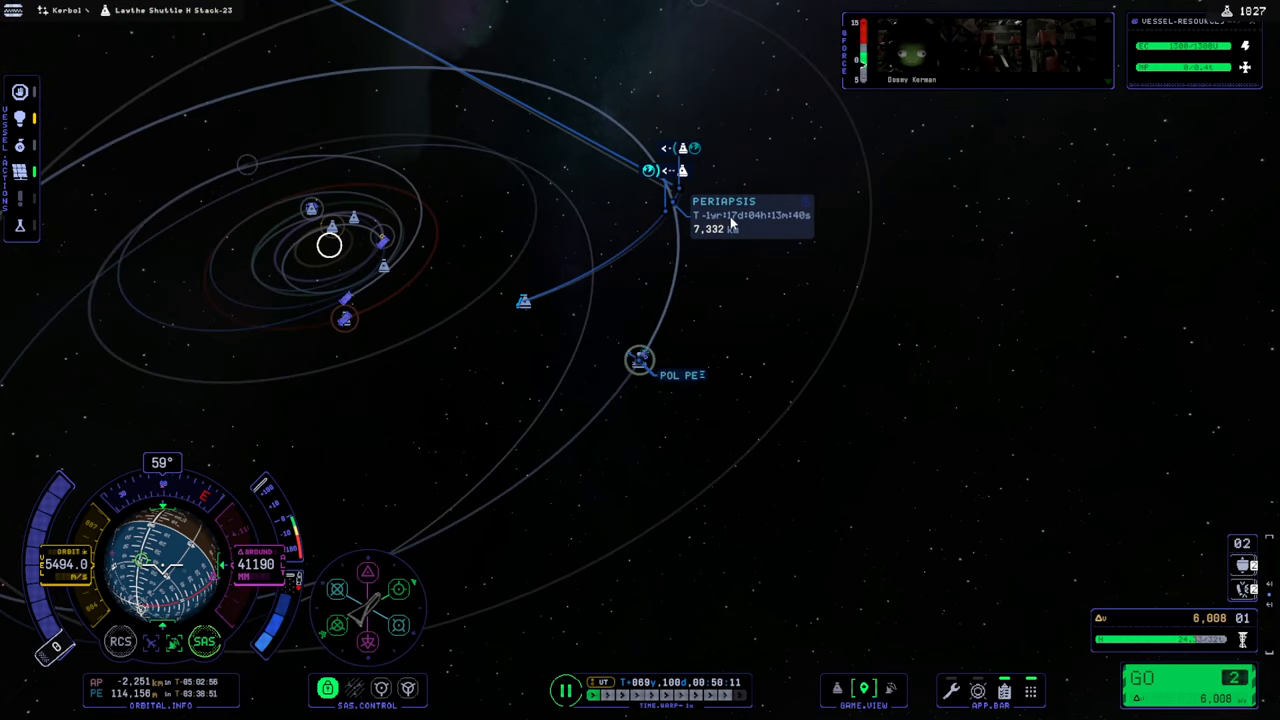
key("Escape")
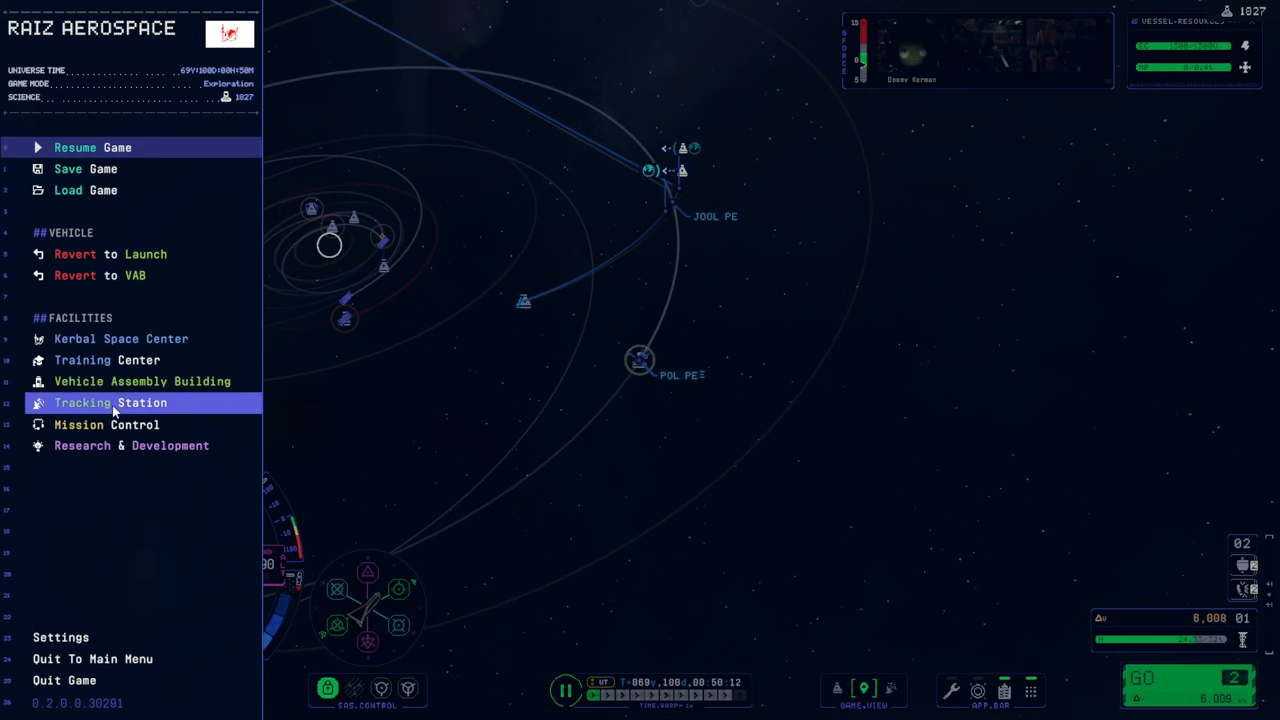
Step: Fly Bop Rover Launch-74 from the Tracking Station
left_click(110, 402)
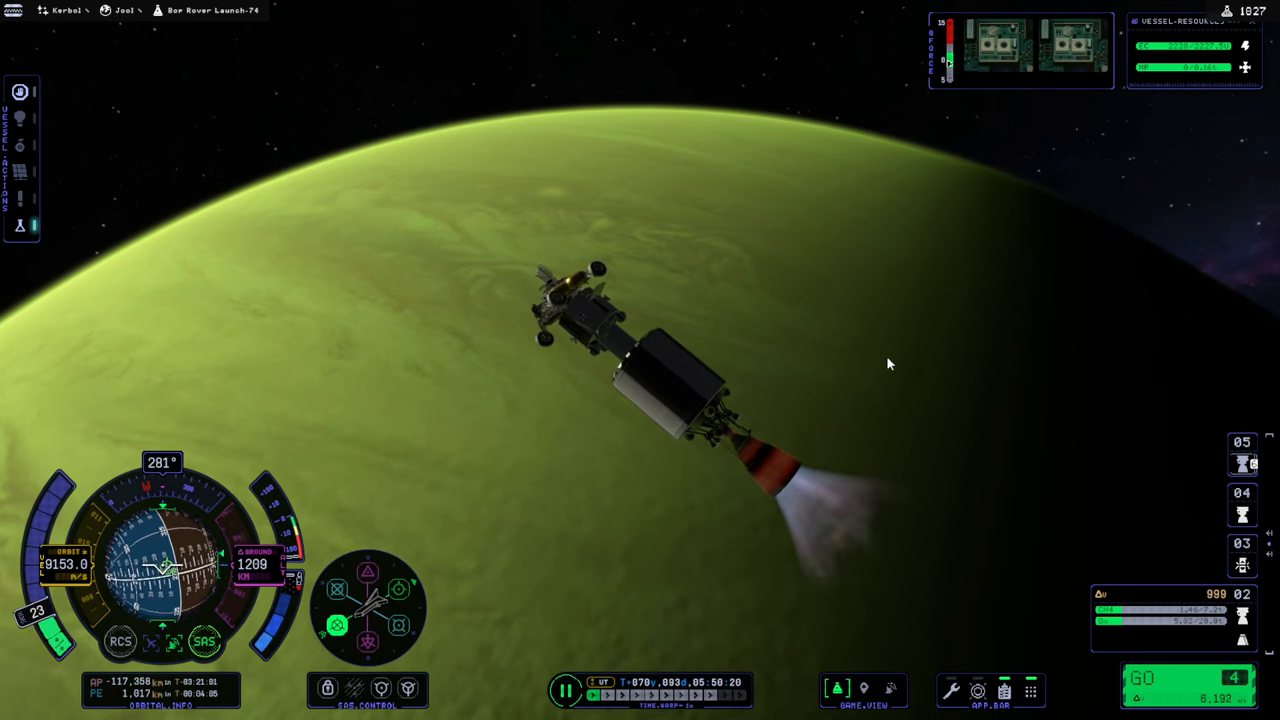
Step: Place a maneuver node at the rover's Jool apoapsis, then switch to Laythe Shuttle H Stack-23
left_click(858, 689)
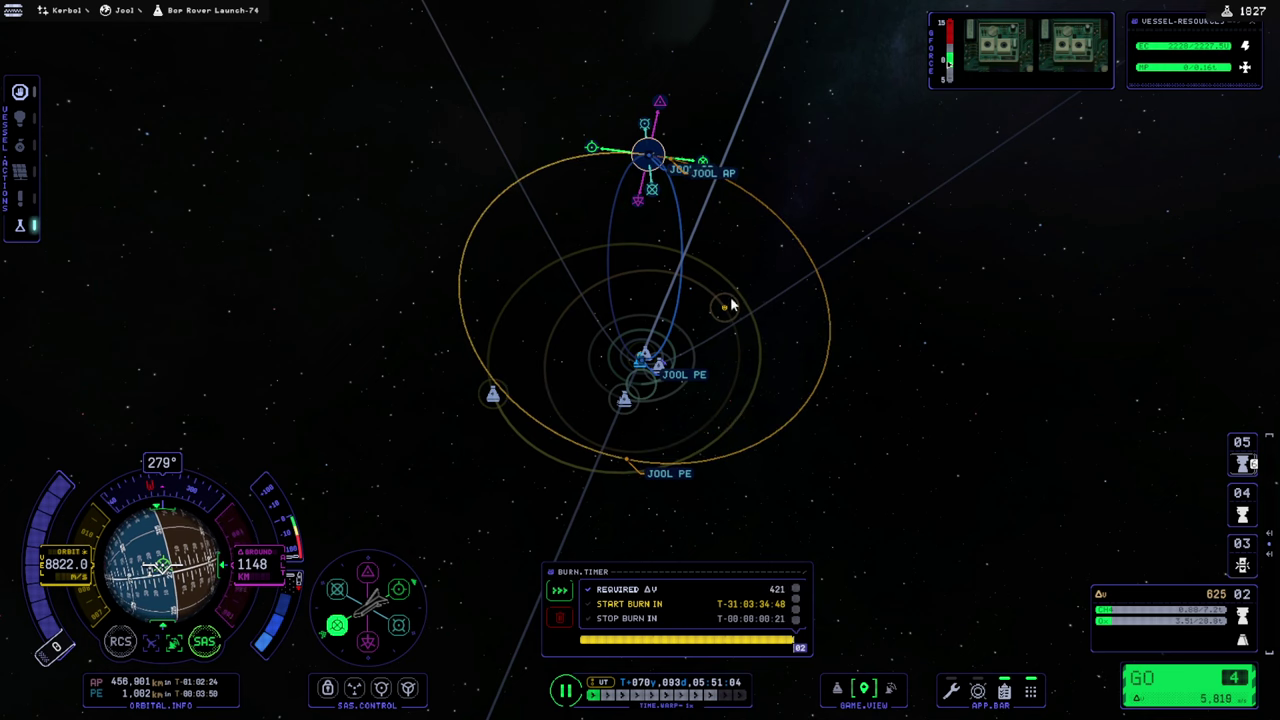
left_click(722, 303)
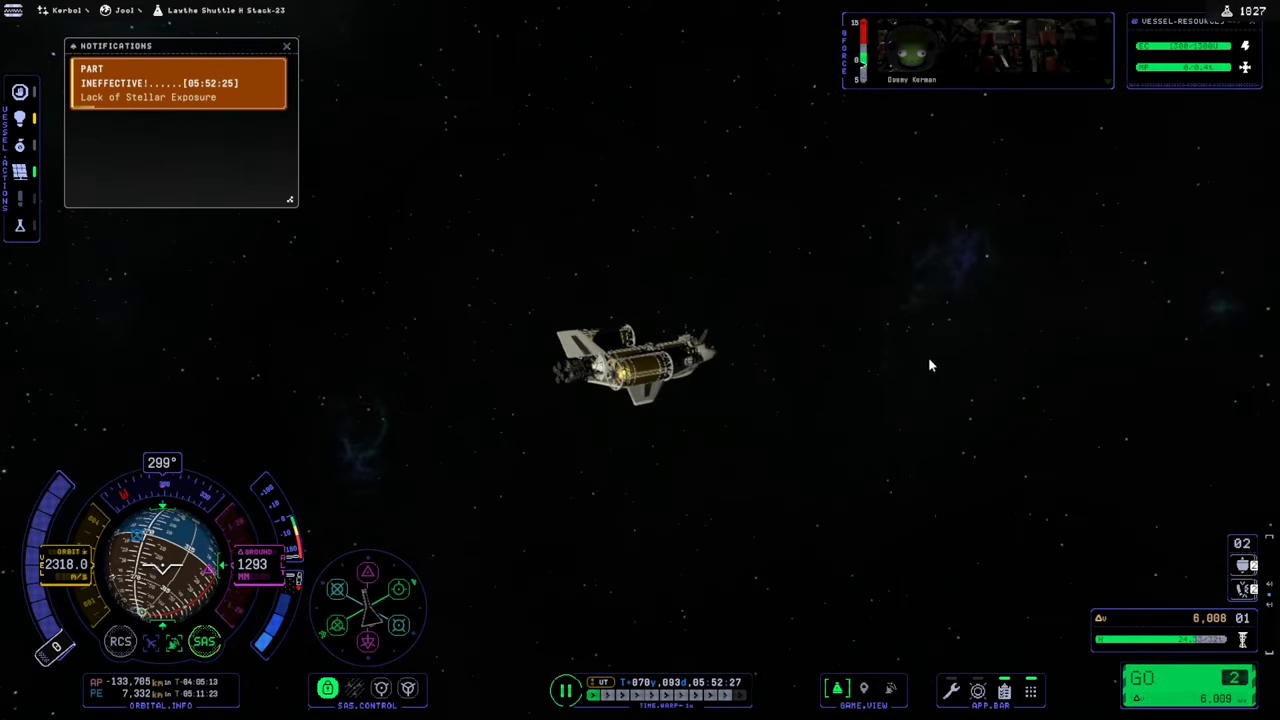
Step: Open the map view showing the Laythe shuttle's Jool trajectory
left_click(288, 46)
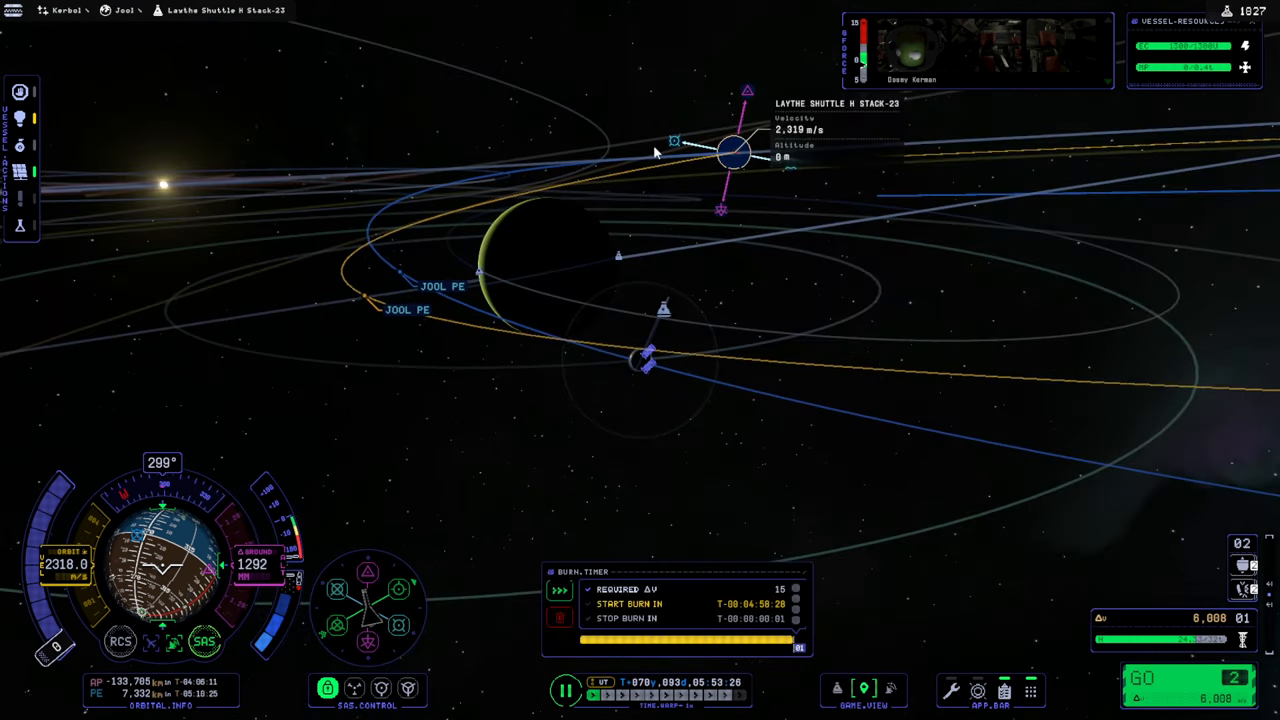
mouse_move(812, 177)
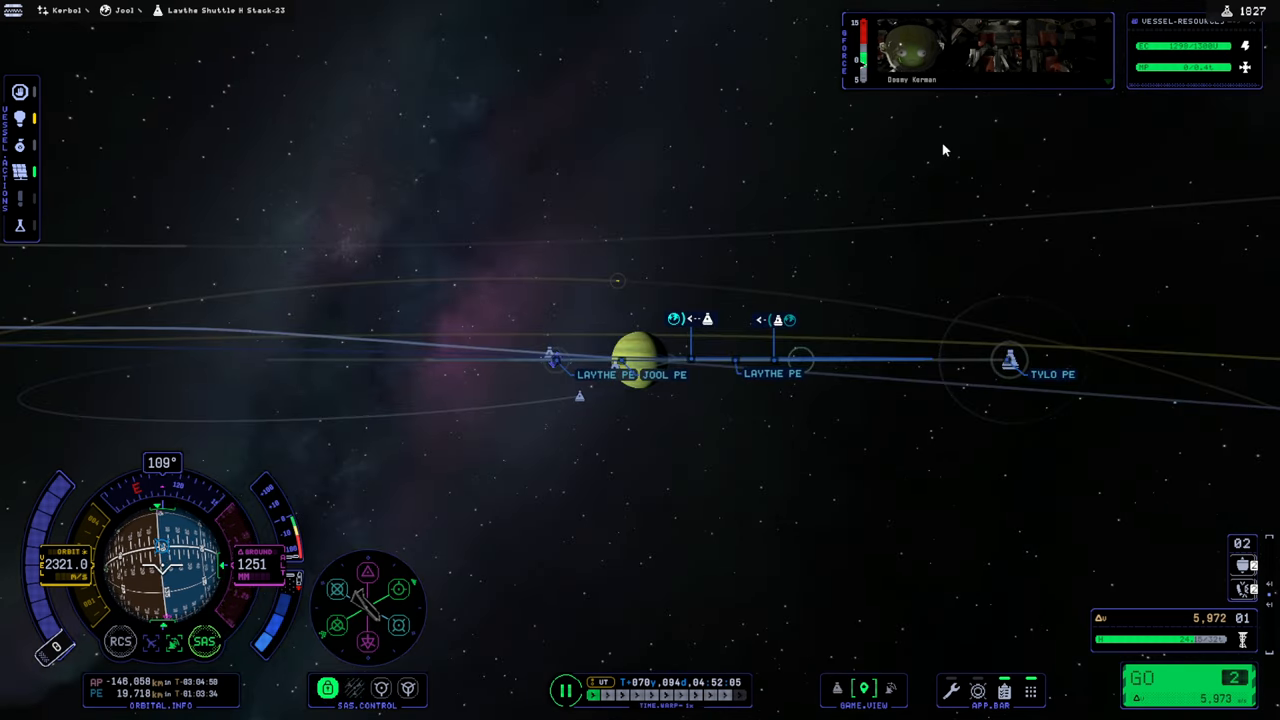
scroll("down", 3)
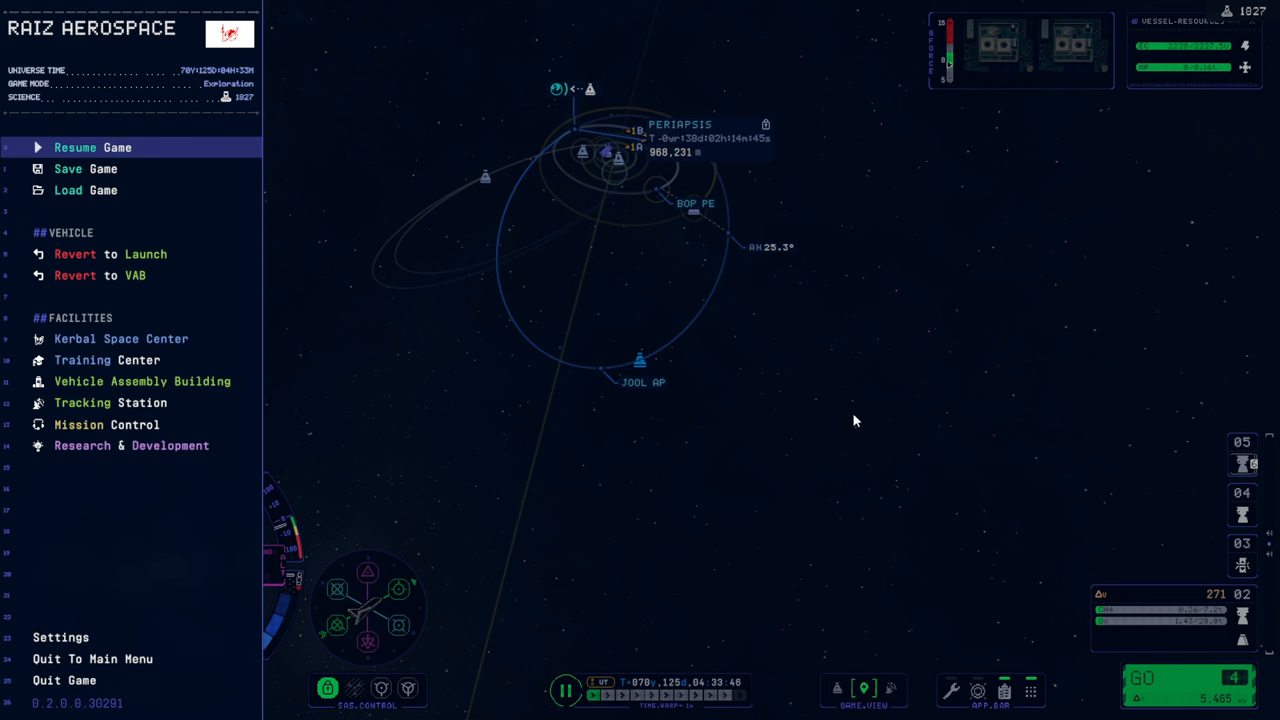
mouse_move(110, 402)
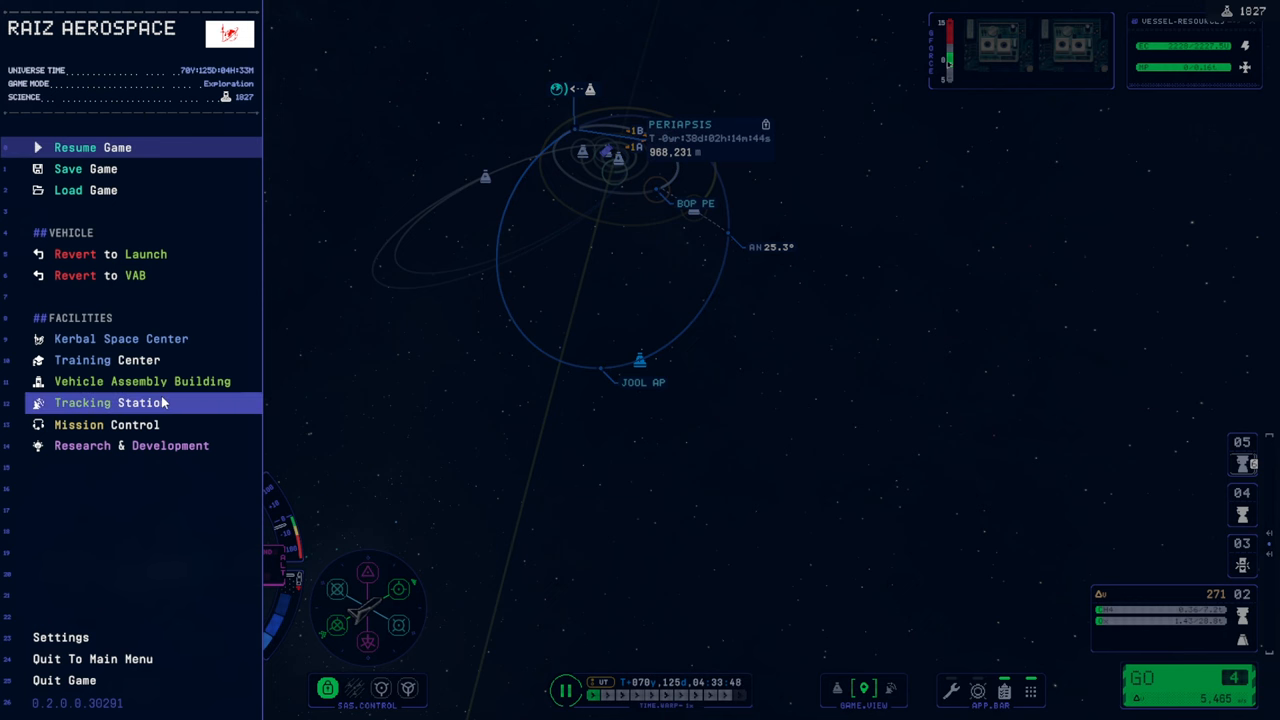
Step: Switch to Laythe Shuttle H Stack-23 via the Tracking Station and reopen the game menu
left_click(108, 402)
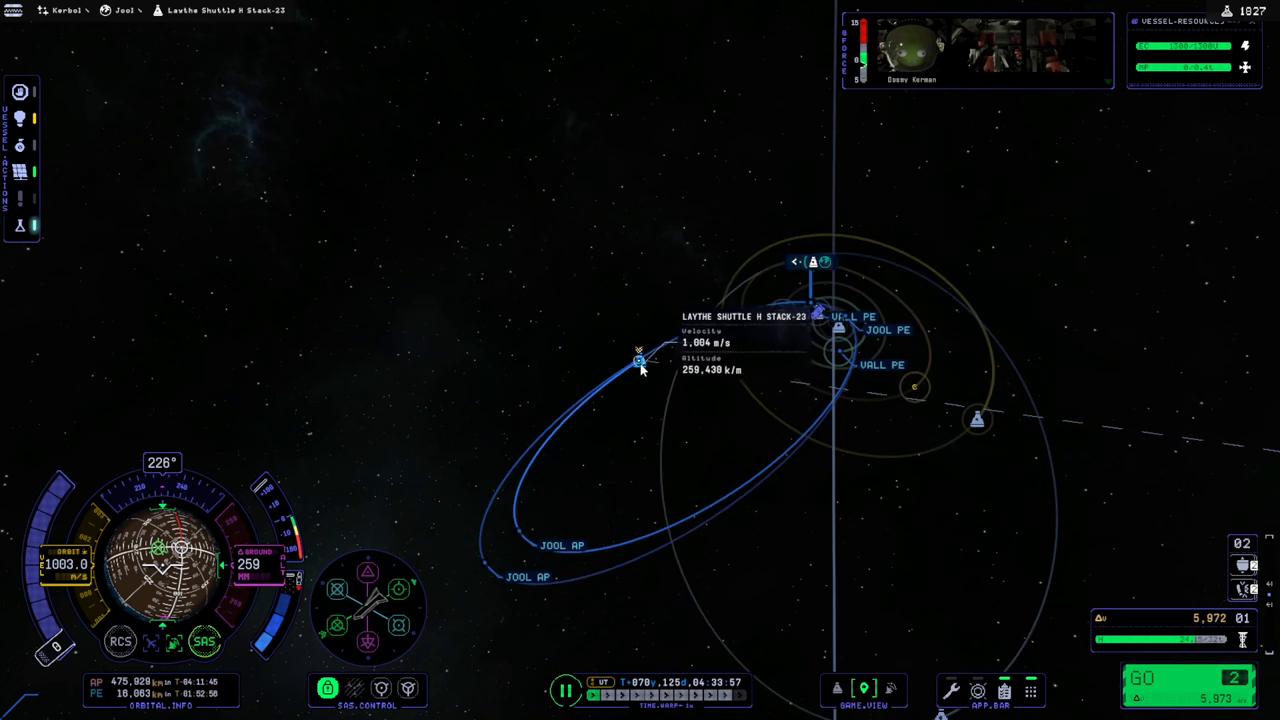
mouse_move(778, 424)
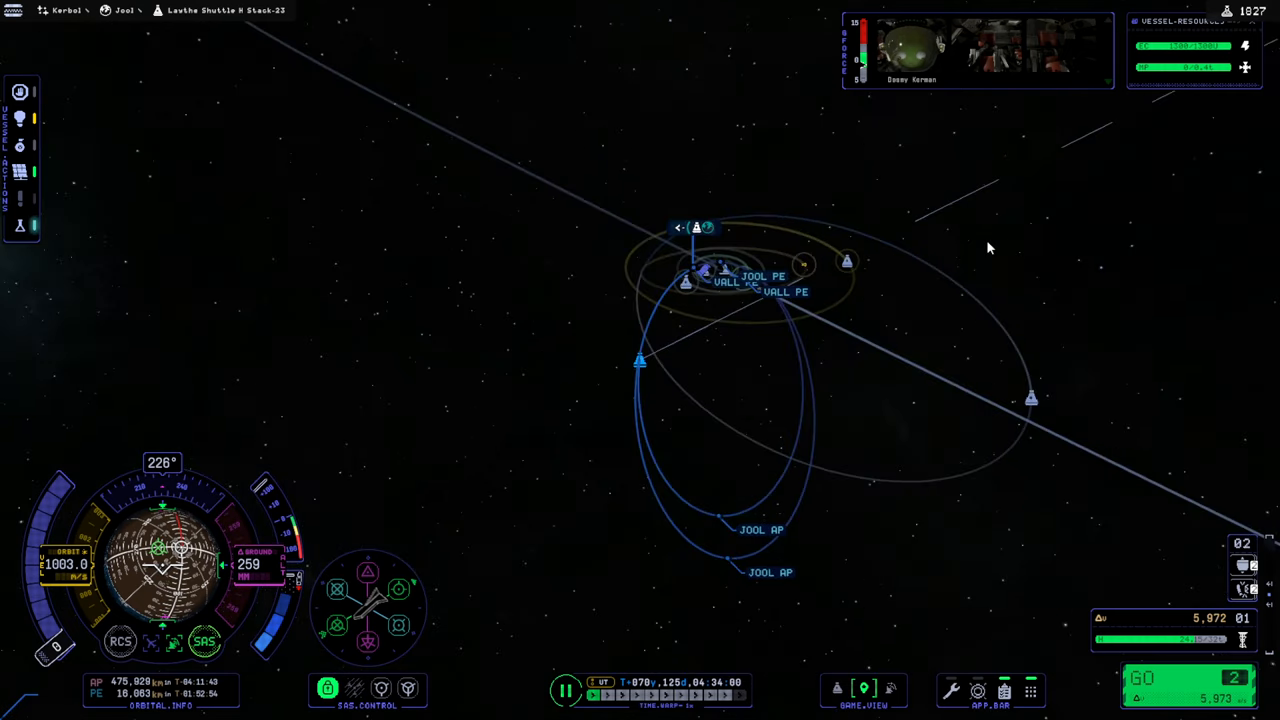
key("Escape")
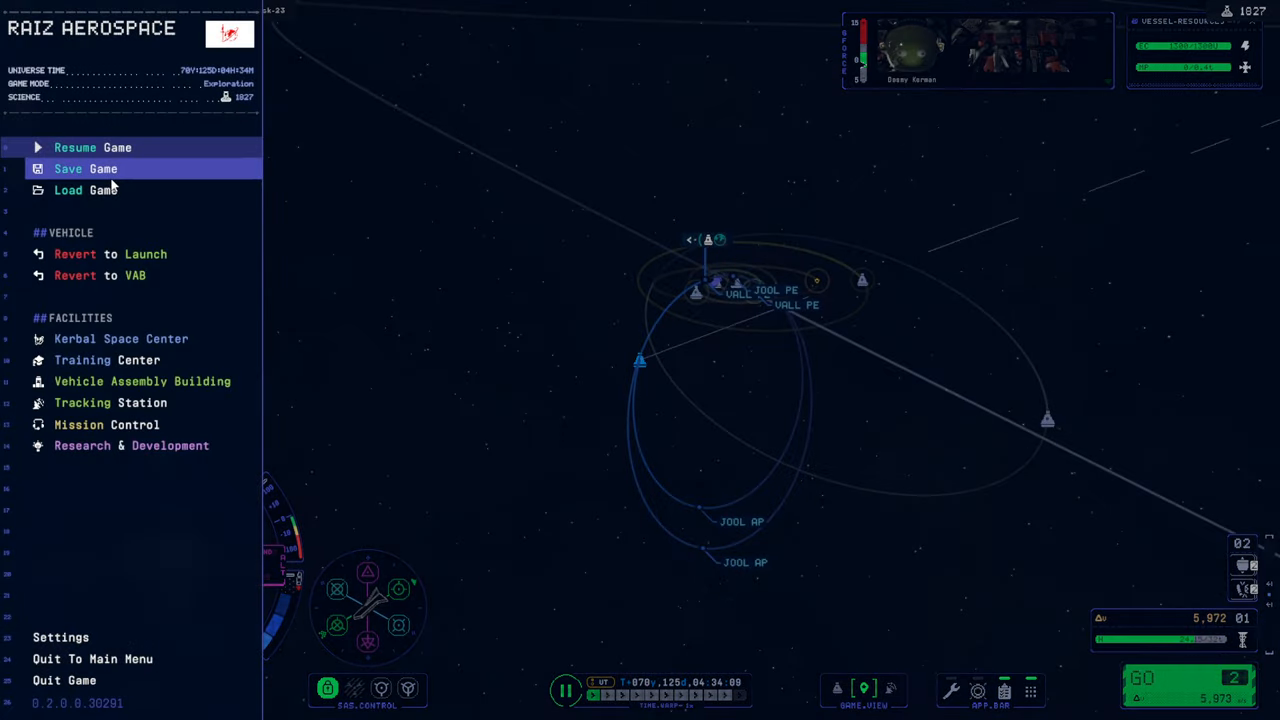
Step: Dismiss the game menu and place a maneuver node at the shuttle's Jool apoapsis
left_click(93, 147)
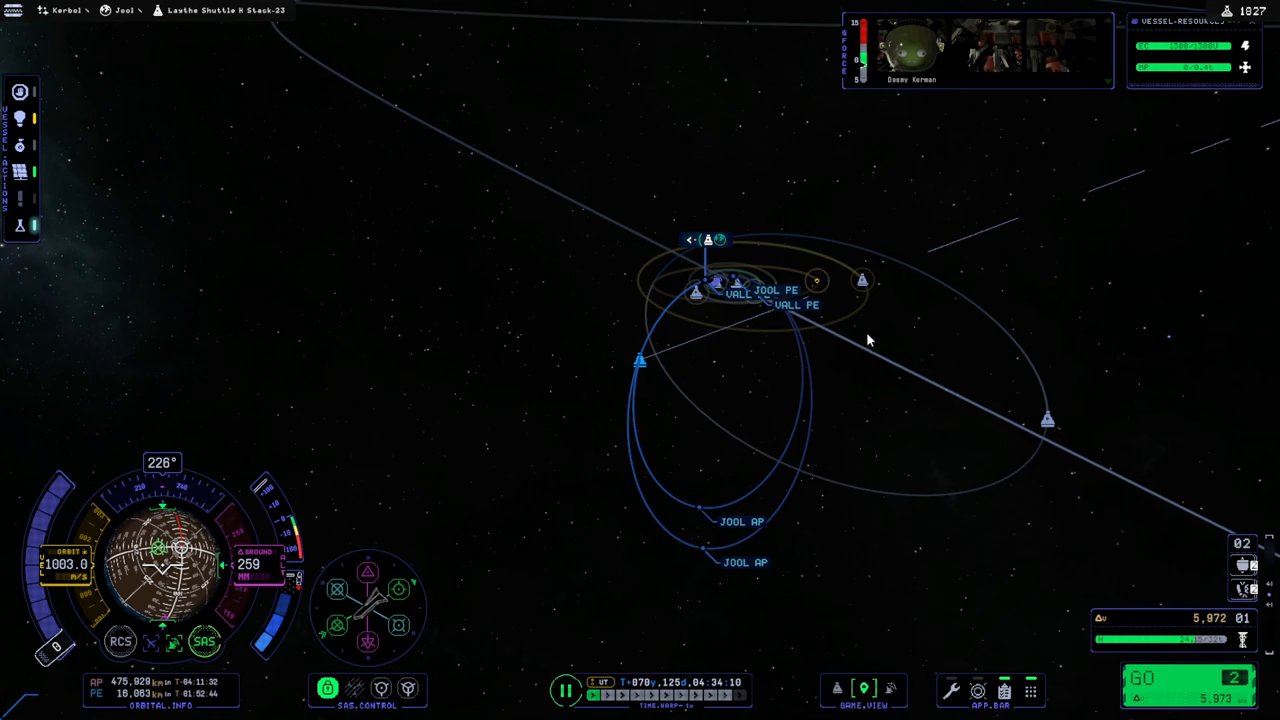
mouse_move(837, 449)
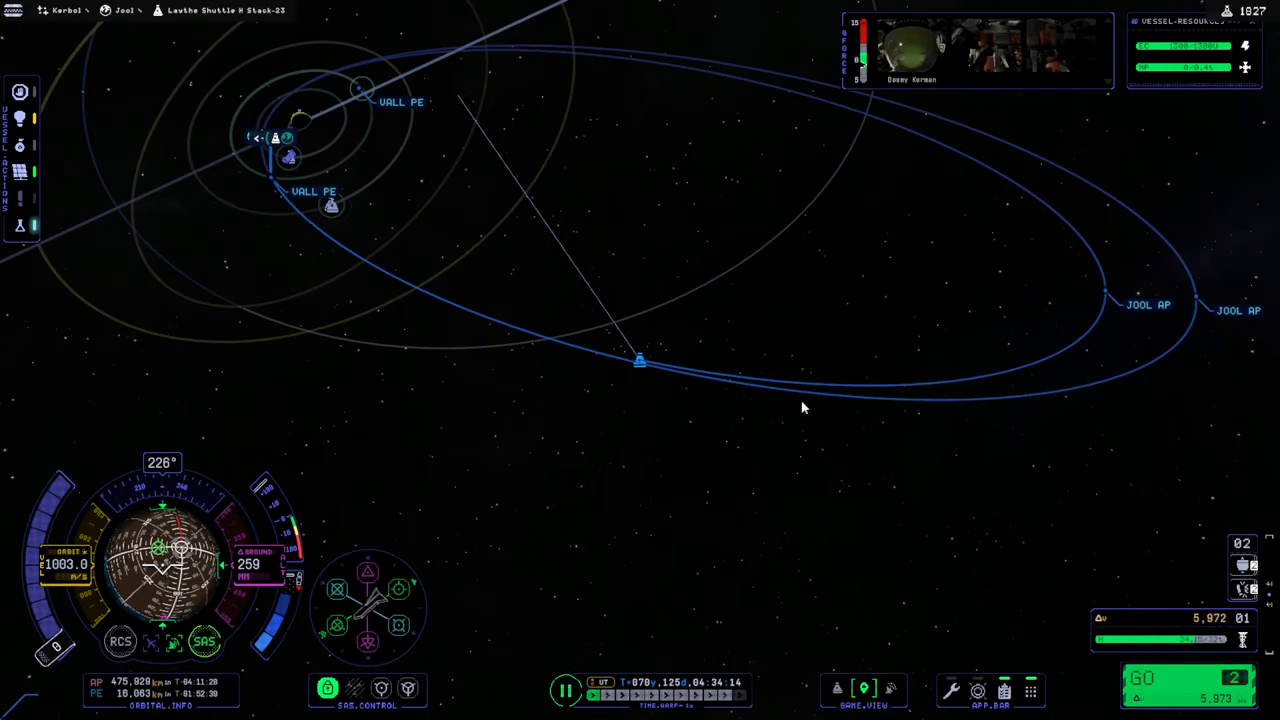
mouse_move(990, 270)
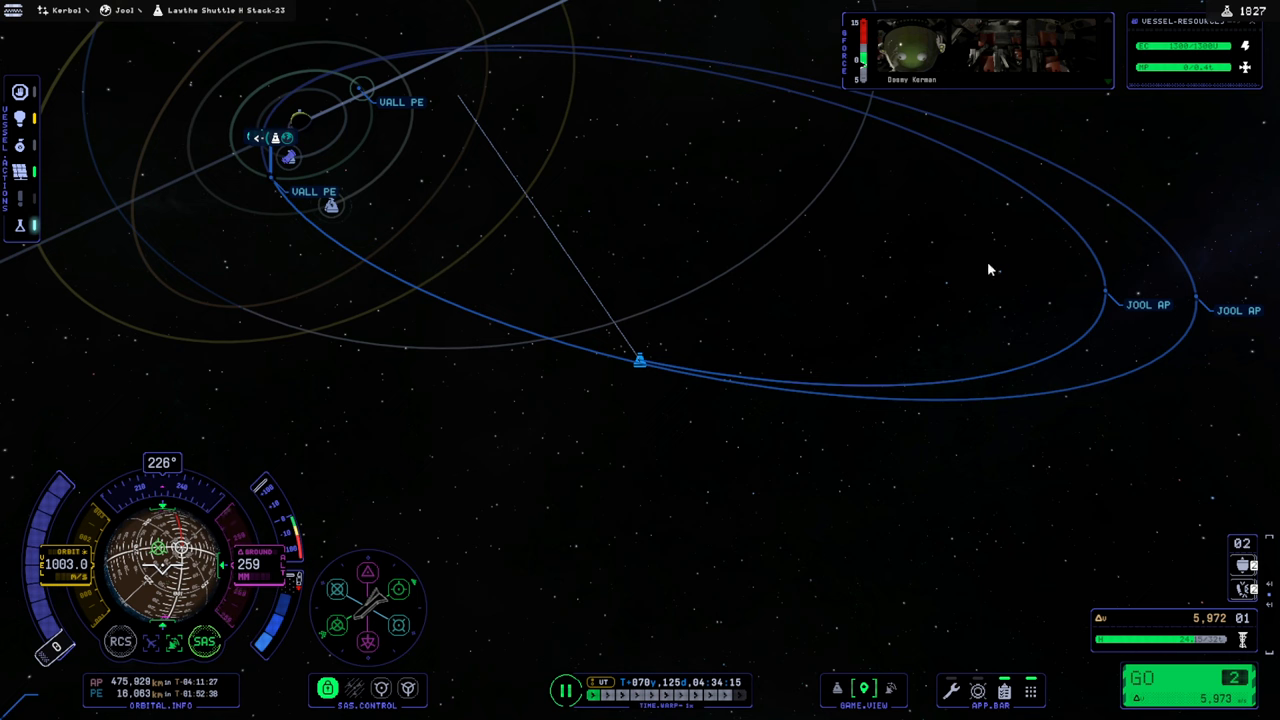
mouse_move(1105, 295)
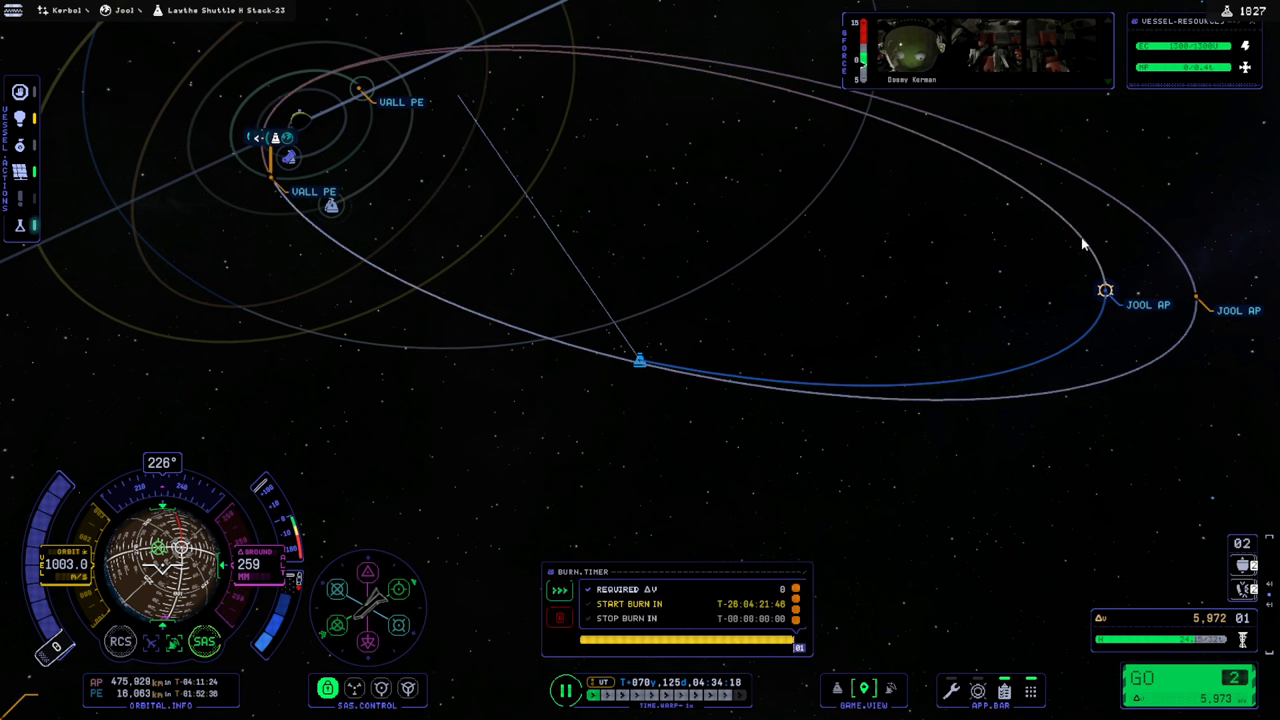
mouse_move(1114, 299)
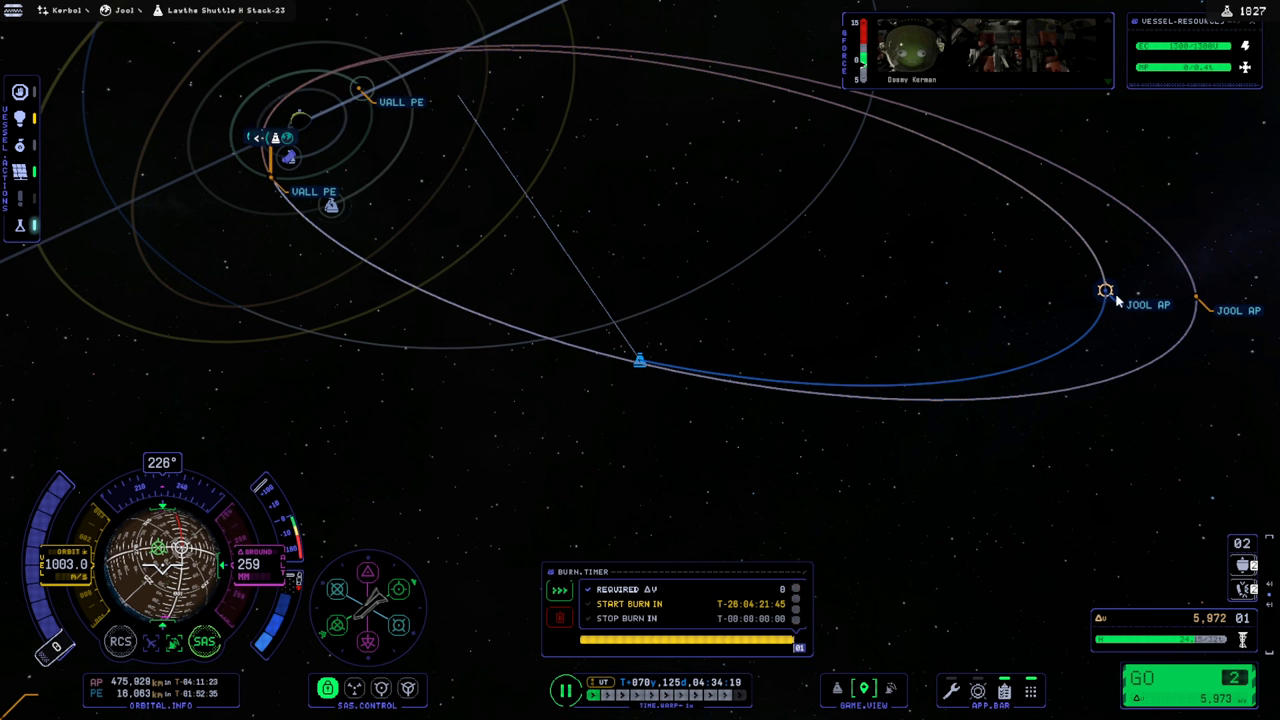
left_click(1104, 290)
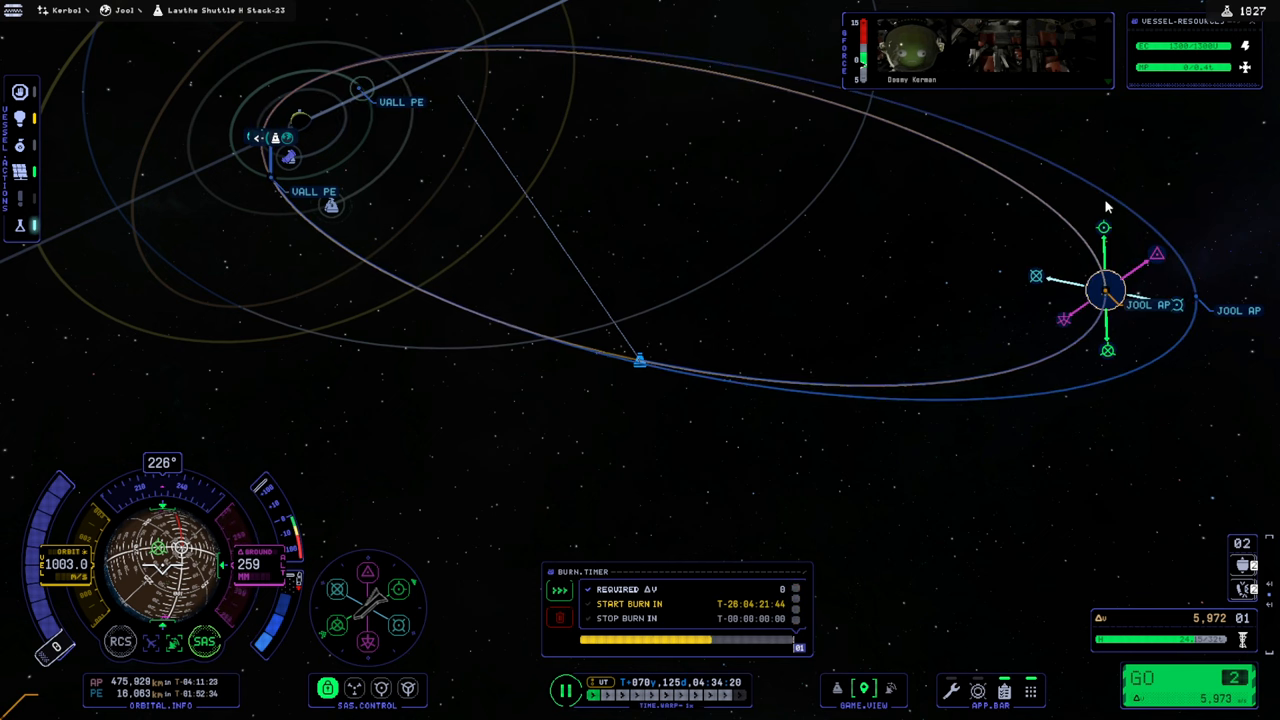